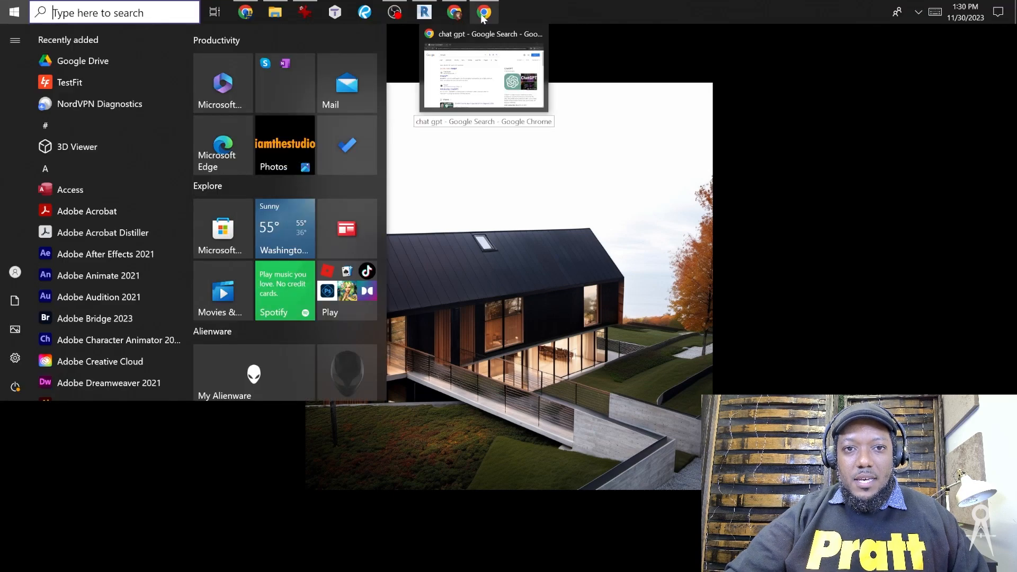
Search 'veras evolve' in a new tab and browse the evolvelab.io/veras page down to its download options
{"action": "left_click", "coordinate": [483, 12]}
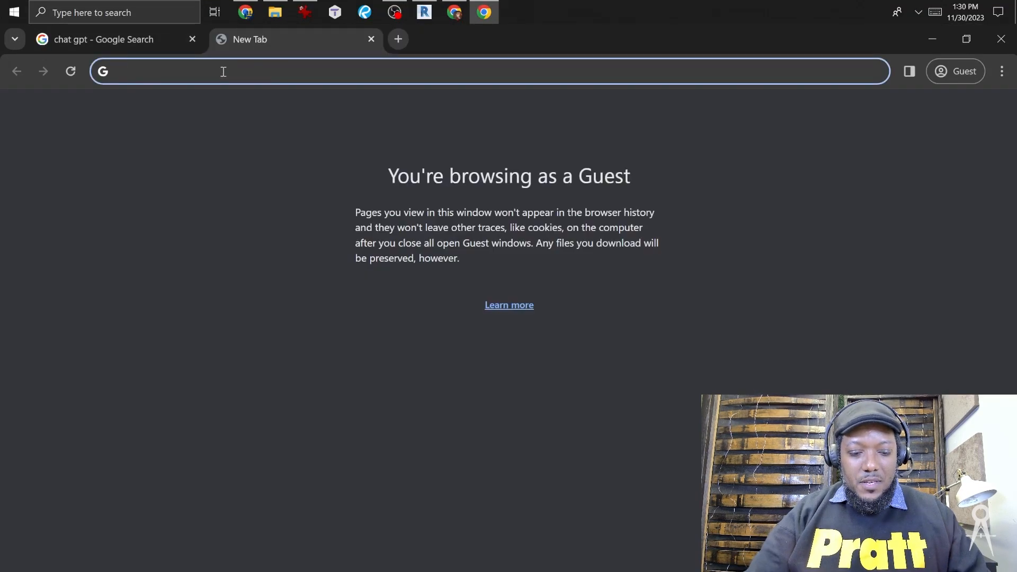
{"action": "type", "text": "veras"}
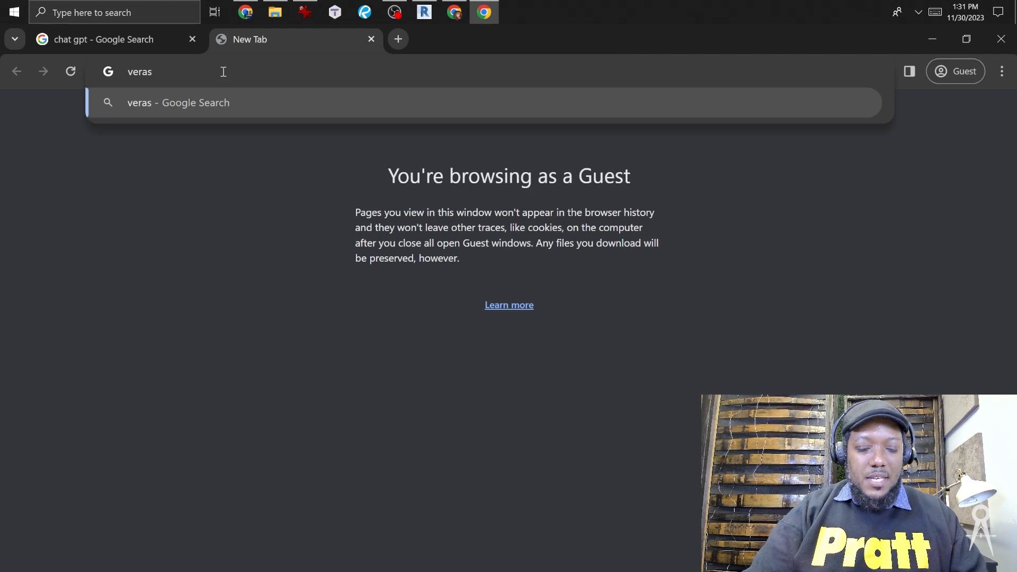
{"action": "type", "text": "evolvelab.io/"}
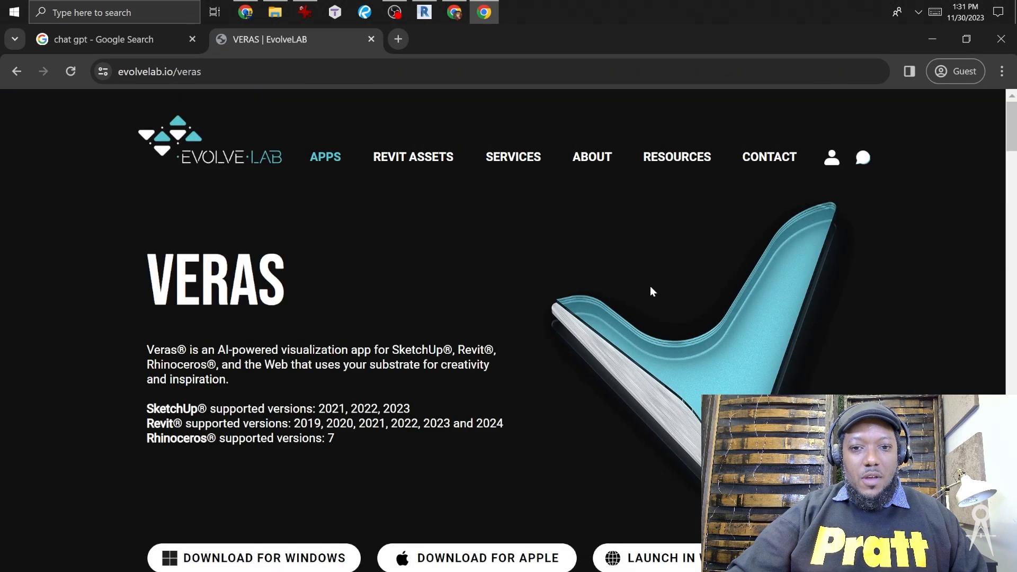
{"action": "scroll", "scroll_direction": "down", "scroll_amount": 3}
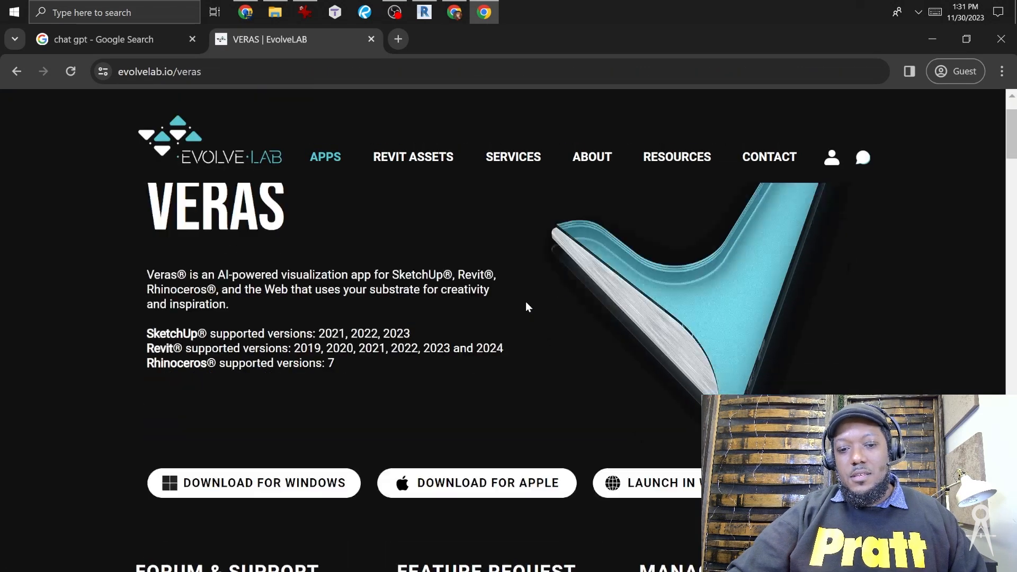
{"action": "mouse_move", "coordinate": [577, 377]}
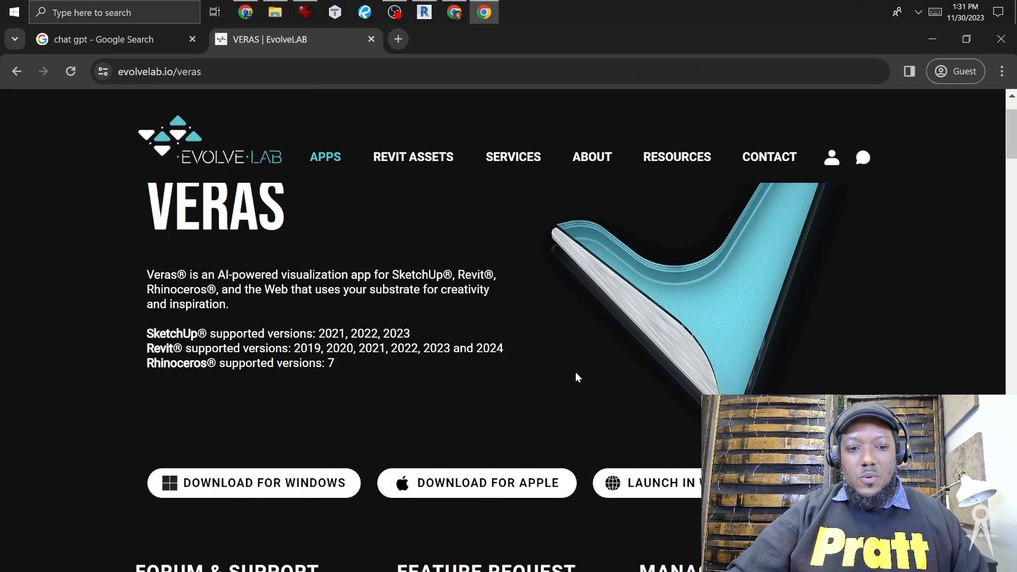
{"action": "scroll", "scroll_direction": "down", "scroll_amount": 3}
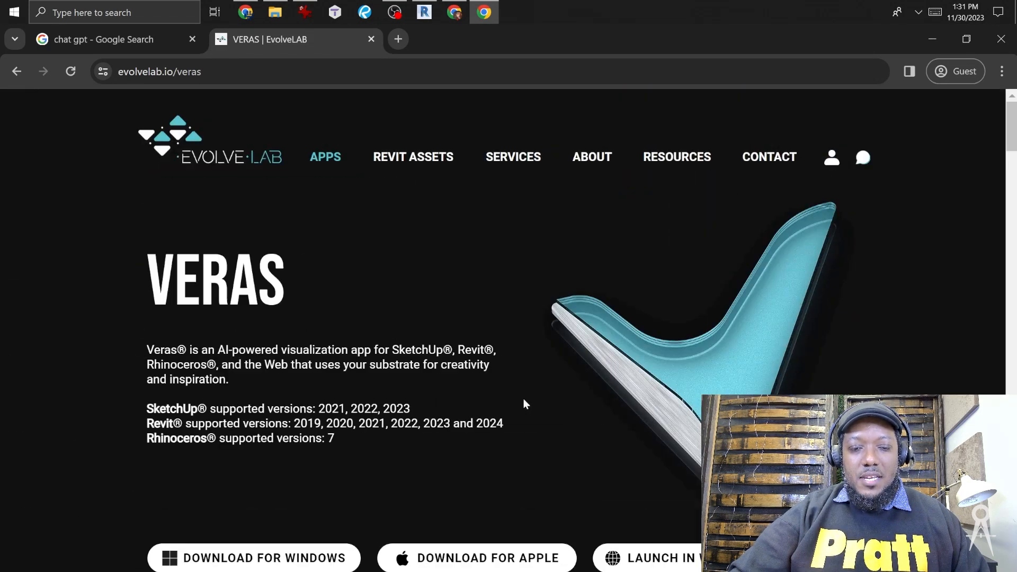
{"action": "scroll", "scroll_direction": "down", "scroll_amount": 3}
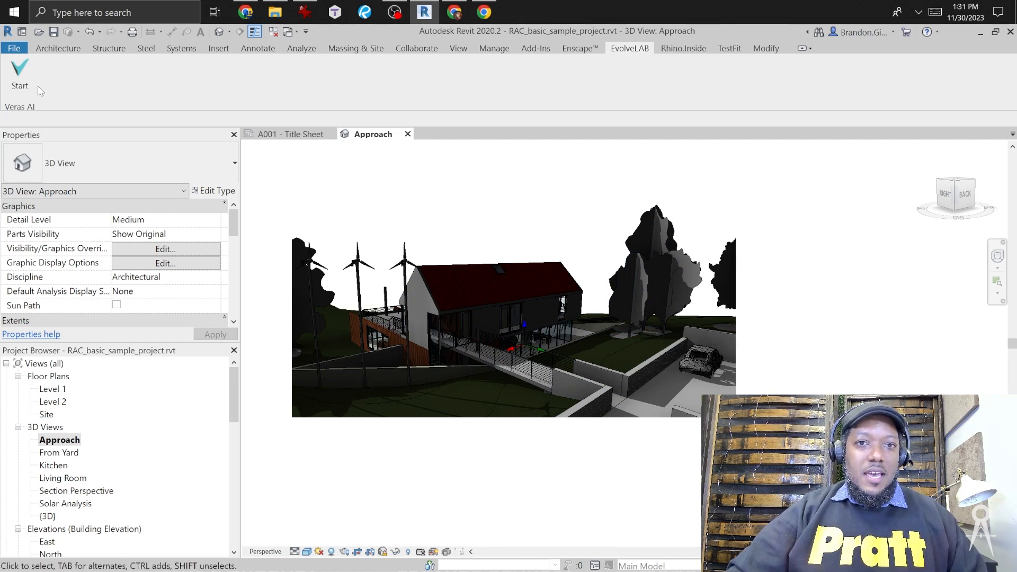
{"action": "mouse_move", "coordinate": [123, 83]}
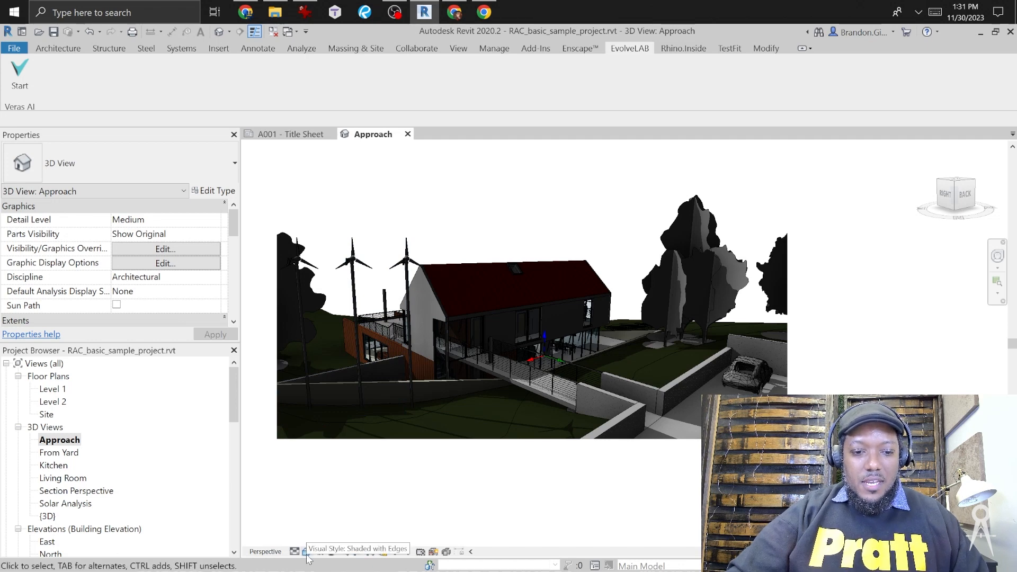
Switch the Approach 3D view to the Realistic visual style
{"action": "left_click", "coordinate": [304, 551]}
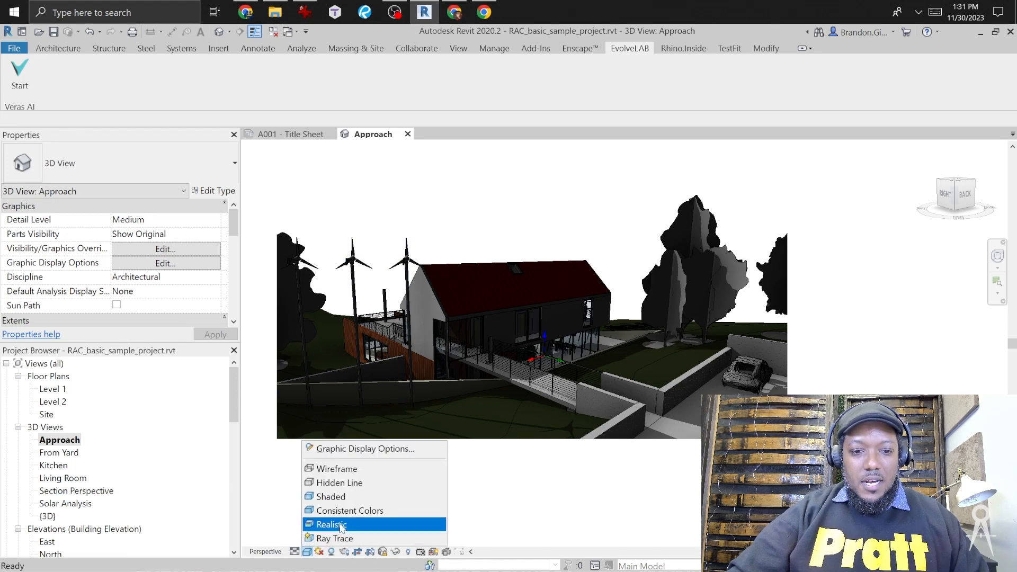
{"action": "left_click", "coordinate": [331, 524]}
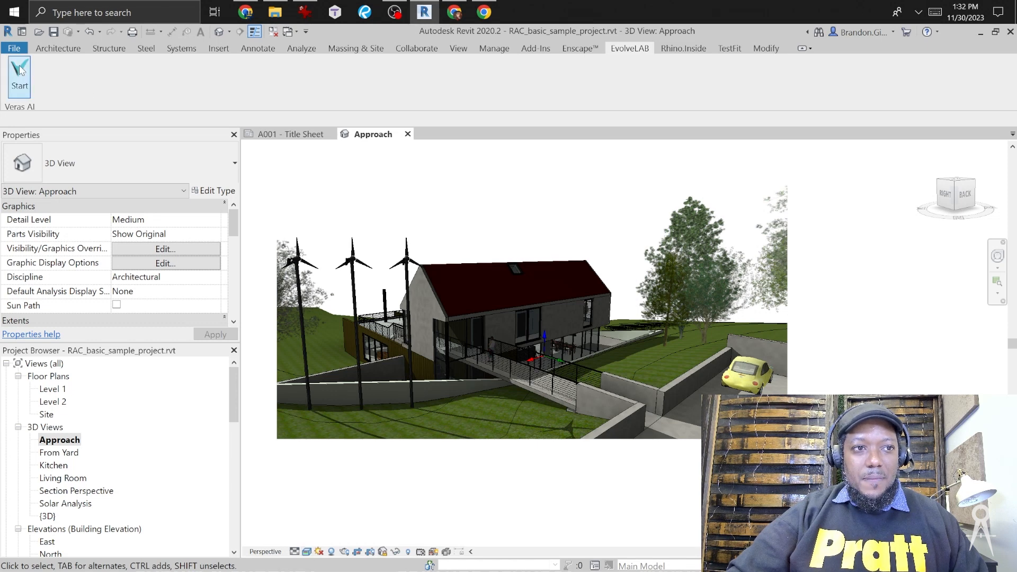
Launch Veras from the EvolveLAB ribbon and try the Winter Cabin Creative, then Concept Render Creative presets
{"action": "left_click", "coordinate": [18, 74]}
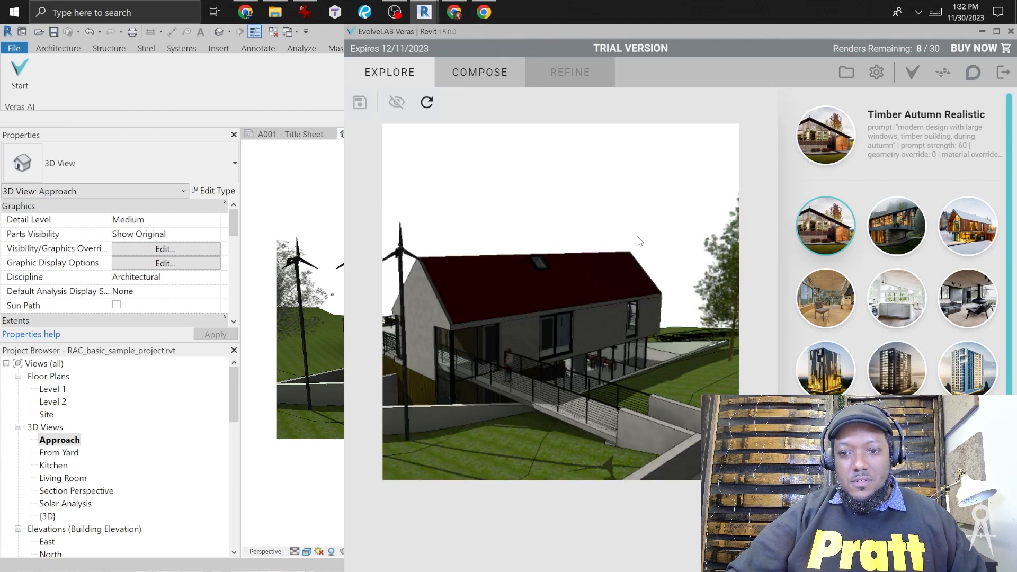
{"action": "mouse_move", "coordinate": [577, 125]}
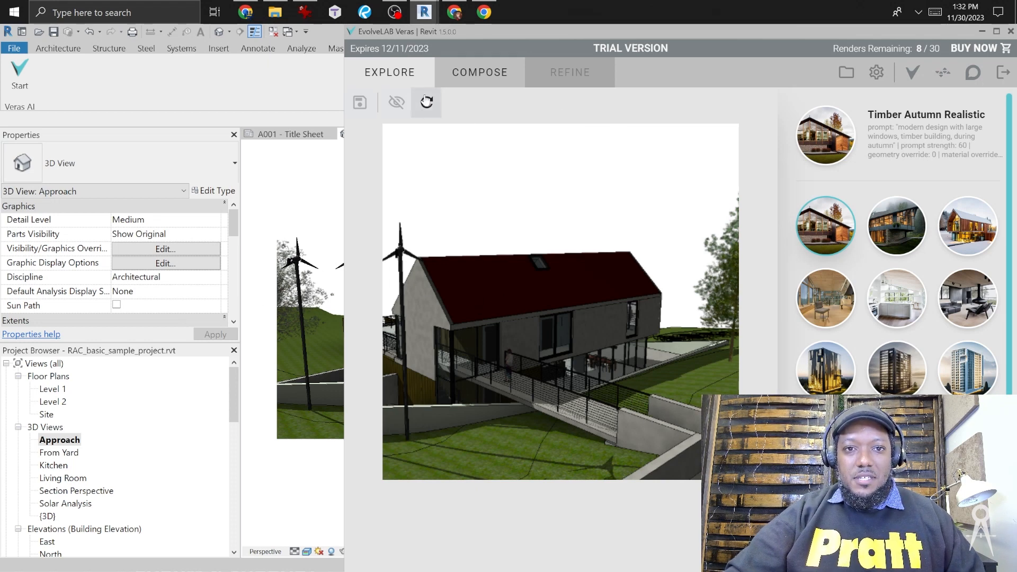
{"action": "mouse_move", "coordinate": [449, 110]}
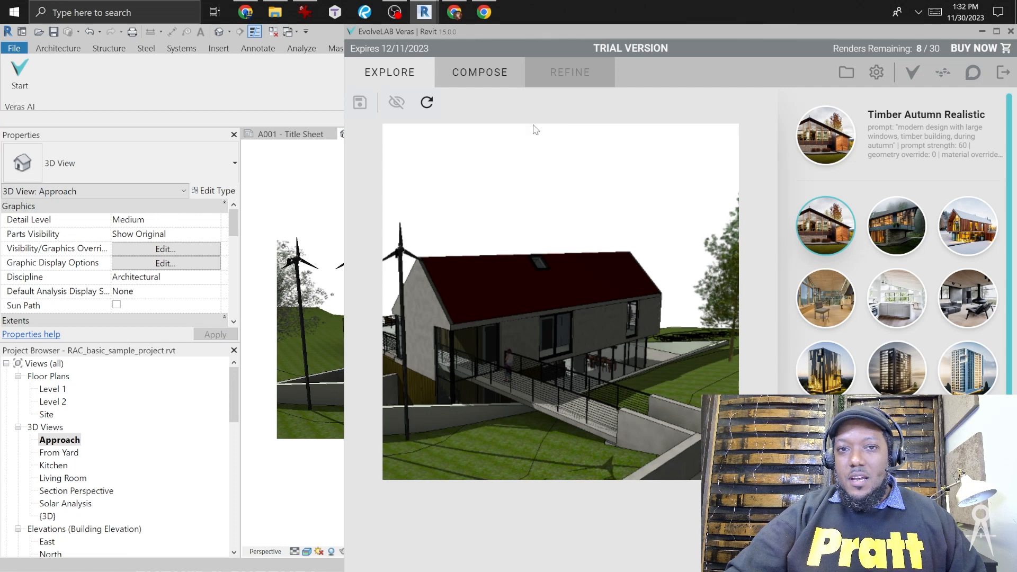
{"action": "mouse_move", "coordinate": [545, 85]}
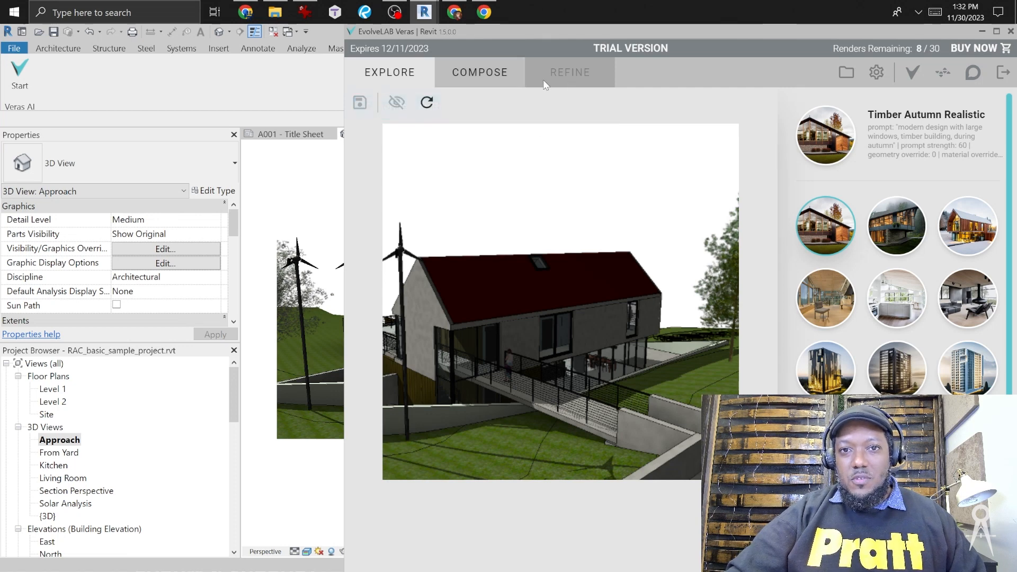
{"action": "mouse_move", "coordinate": [865, 280]}
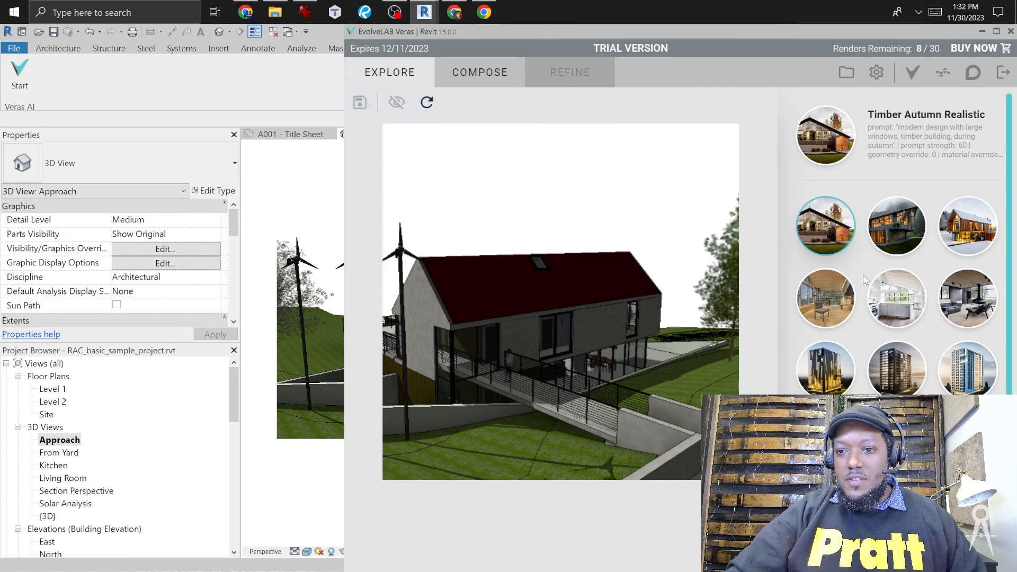
{"action": "mouse_move", "coordinate": [888, 243]}
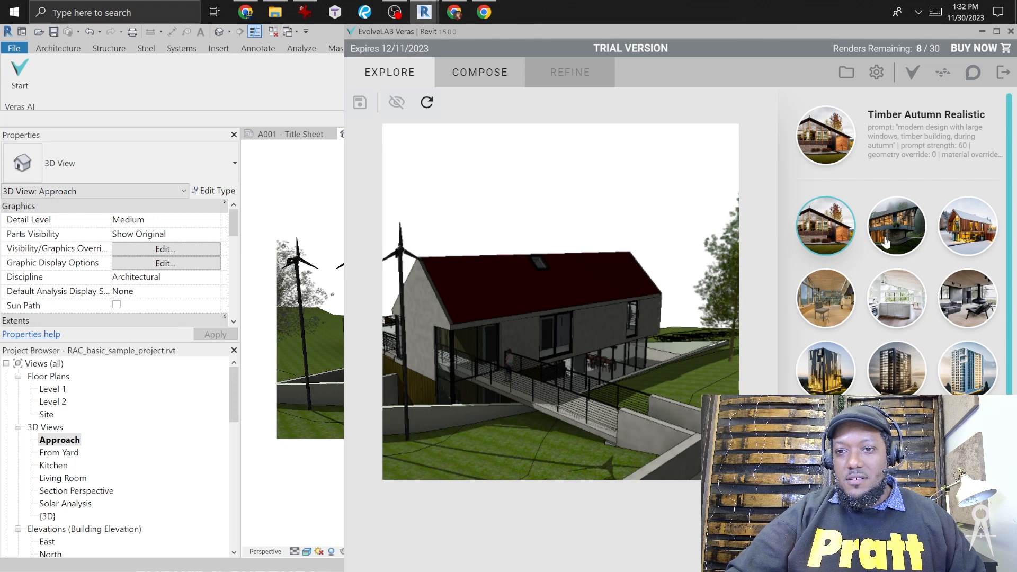
{"action": "left_click", "coordinate": [969, 225]}
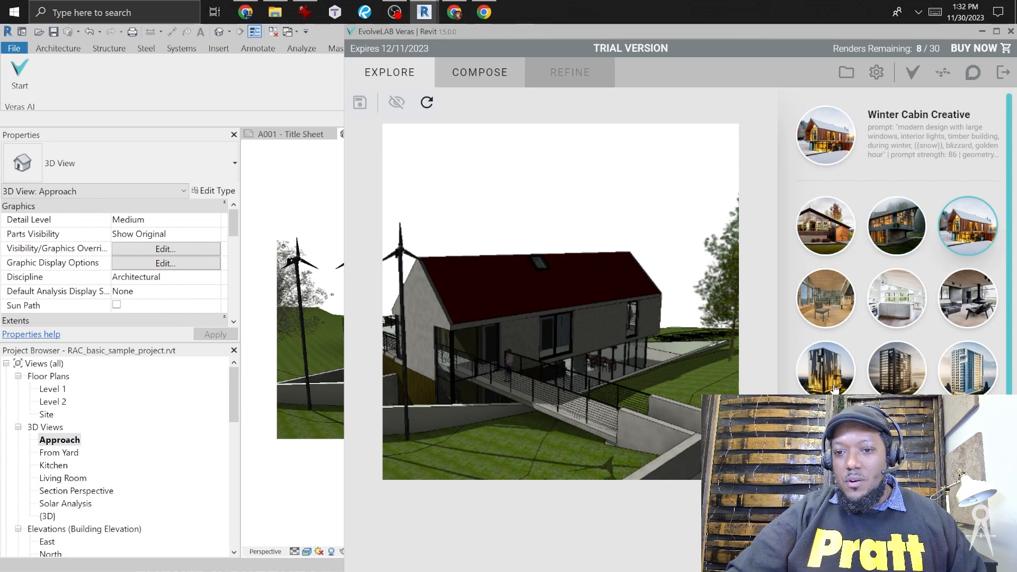
{"action": "left_click", "coordinate": [896, 356]}
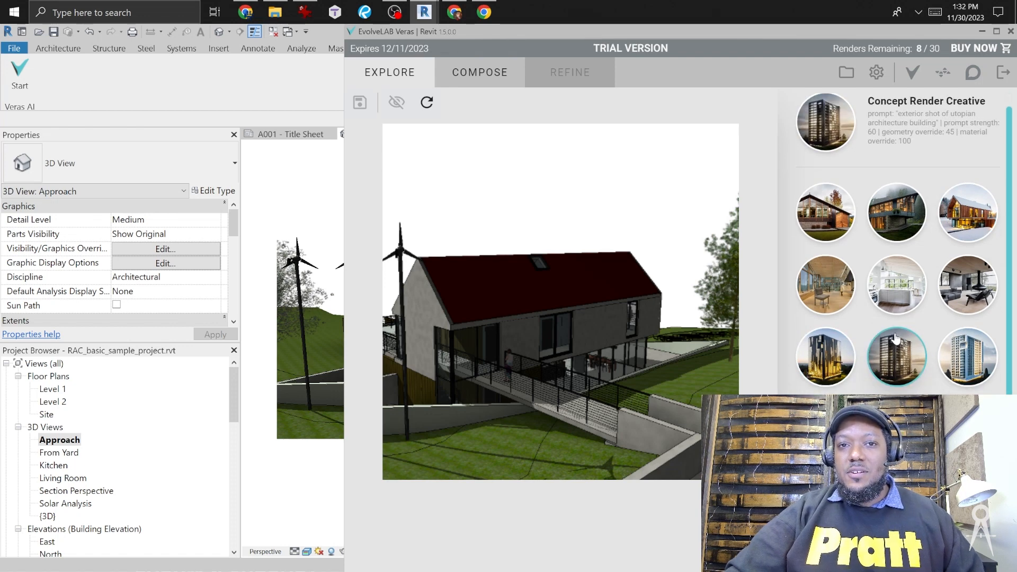
{"action": "mouse_move", "coordinate": [962, 366]}
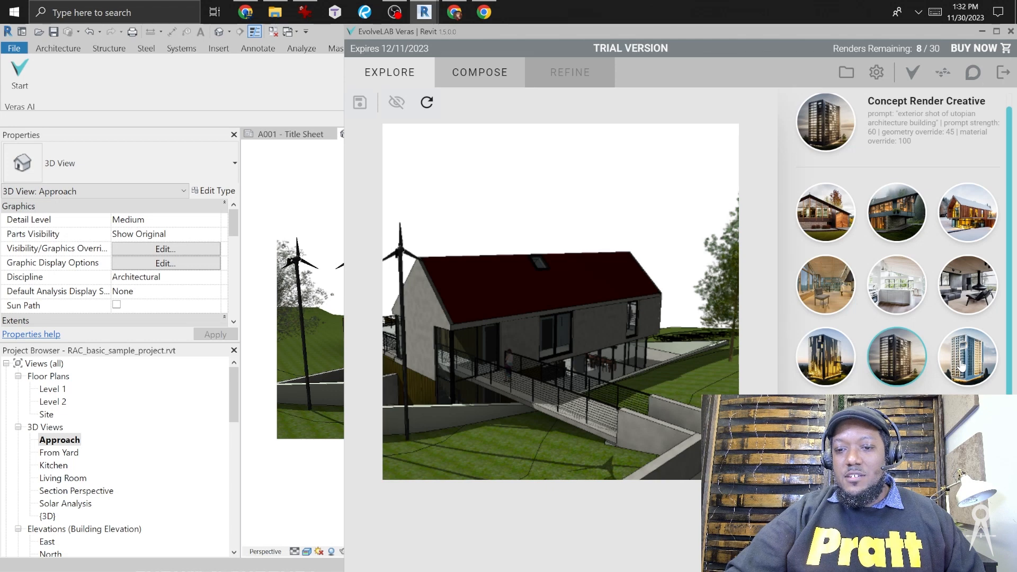
{"action": "mouse_move", "coordinate": [790, 357]}
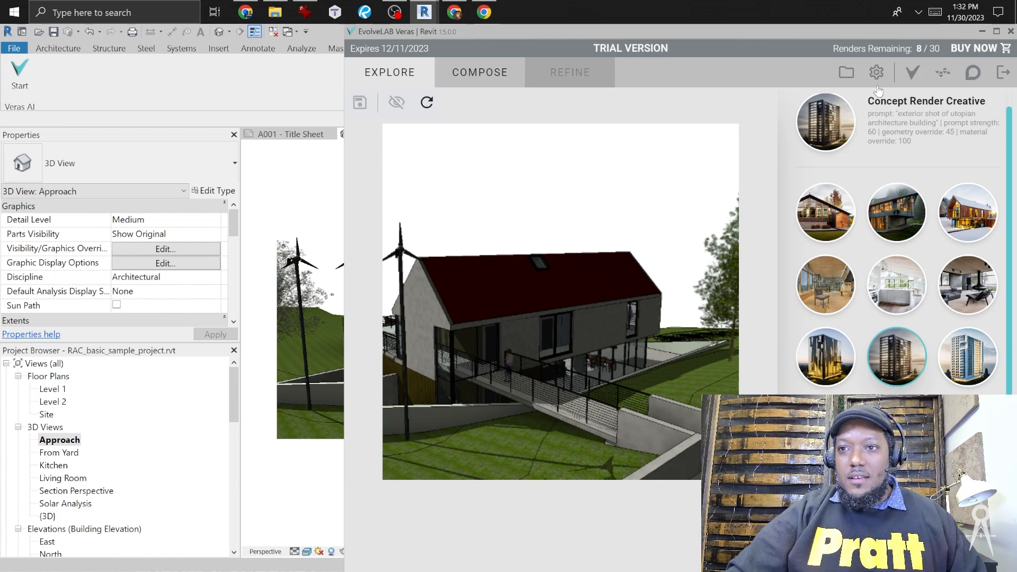
{"action": "mouse_move", "coordinate": [682, 96]}
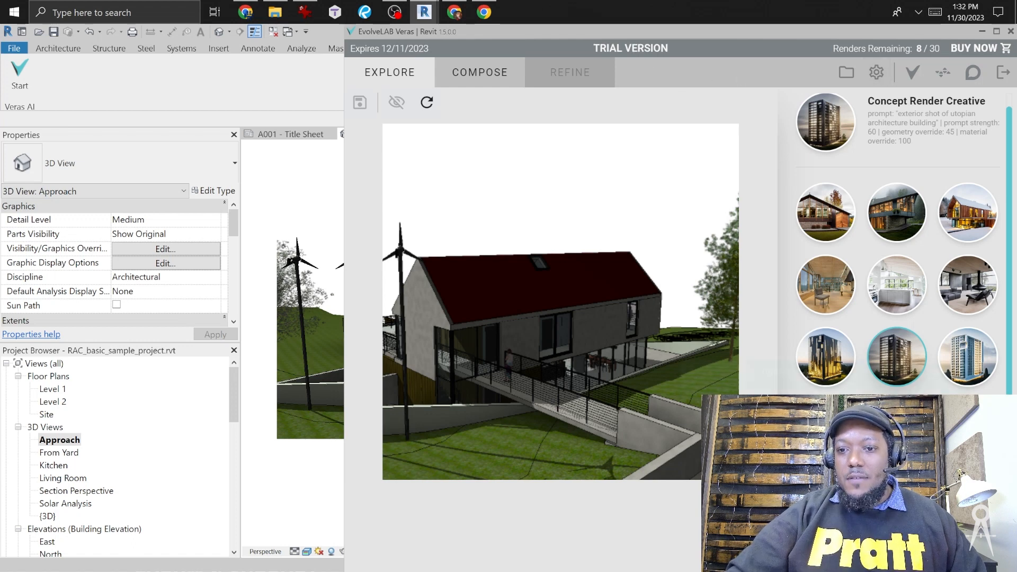
{"action": "mouse_move", "coordinate": [679, 254]}
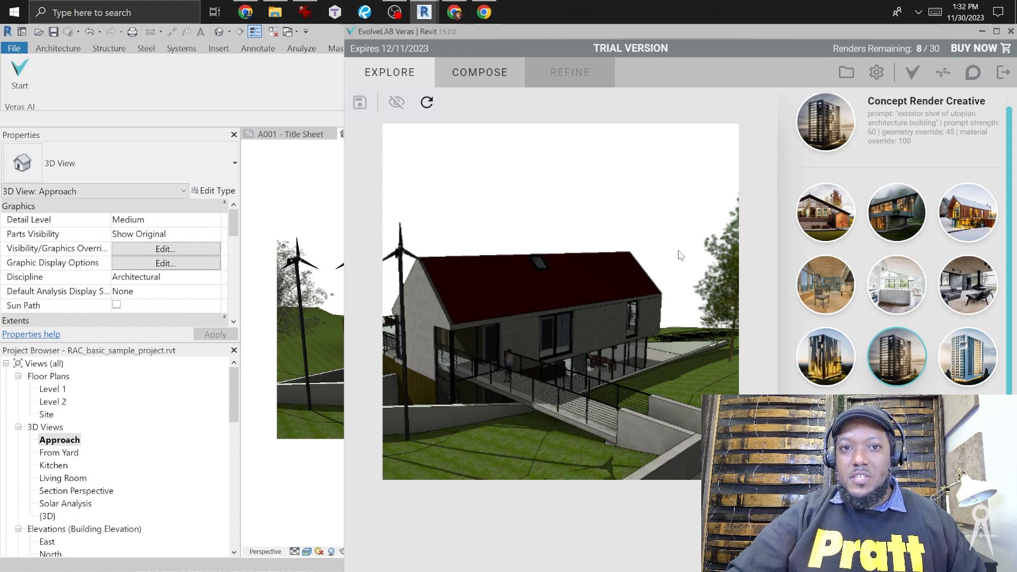
Choose the Forest Rain Realistic preset from Explore and return to the Compose settings
{"action": "left_click", "coordinate": [479, 72]}
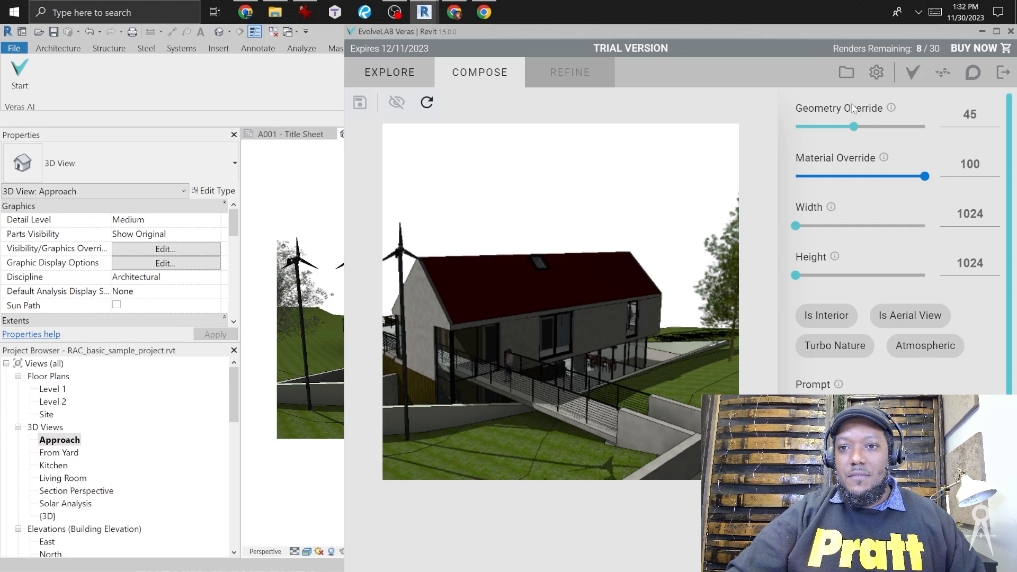
{"action": "mouse_move", "coordinate": [892, 136]}
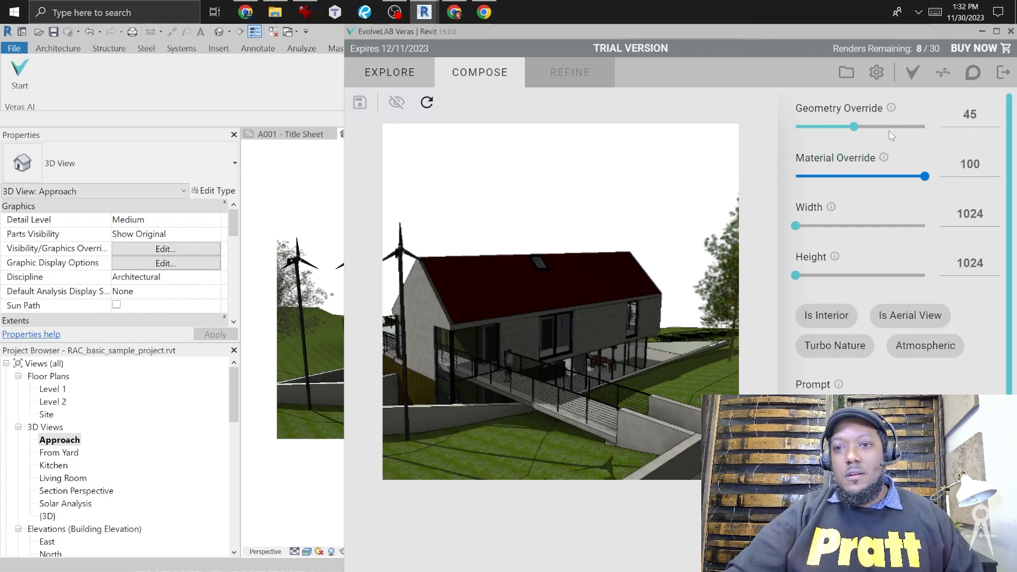
{"action": "mouse_move", "coordinate": [525, 290]}
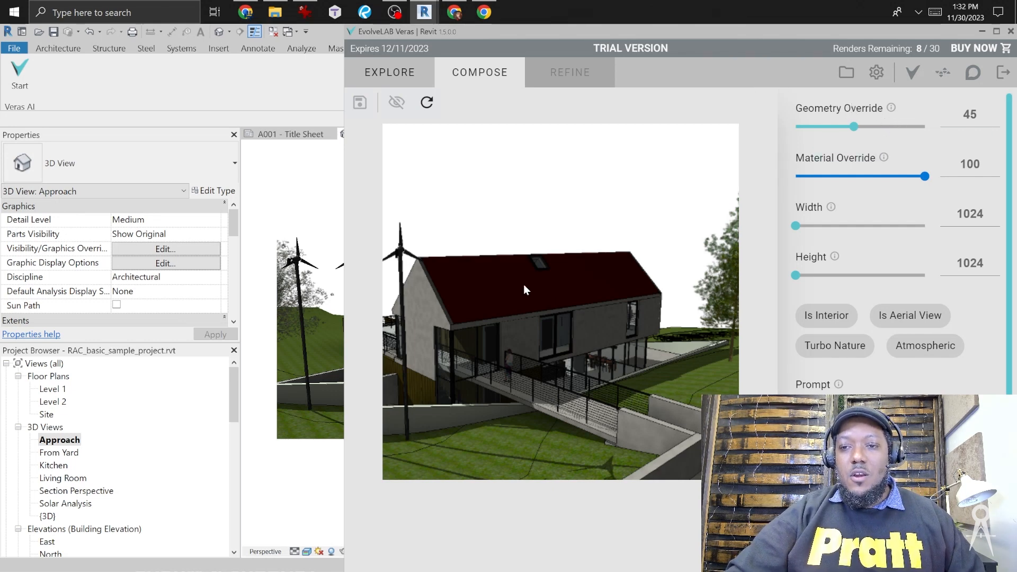
{"action": "mouse_move", "coordinate": [886, 323]}
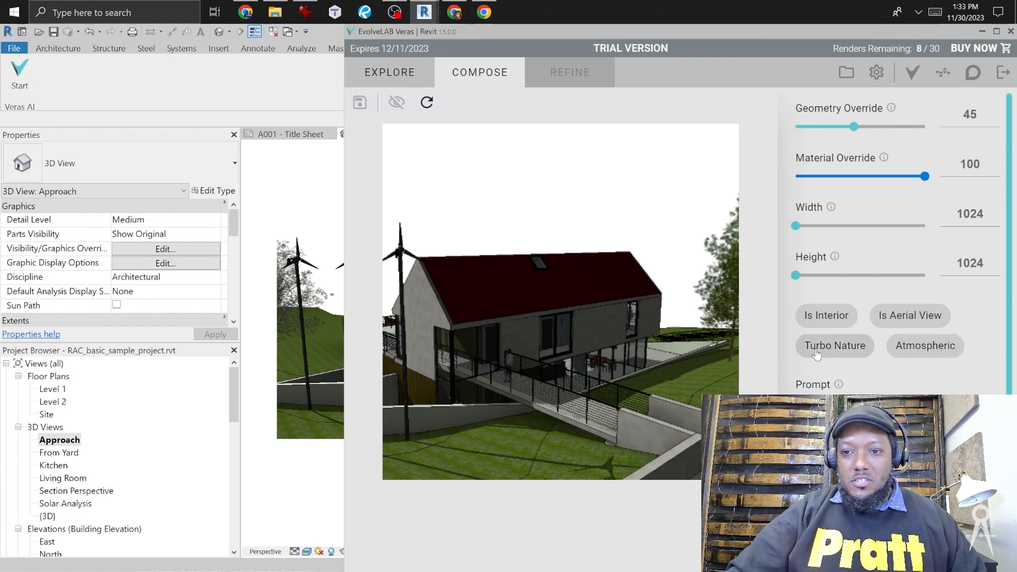
{"action": "mouse_move", "coordinate": [663, 93]}
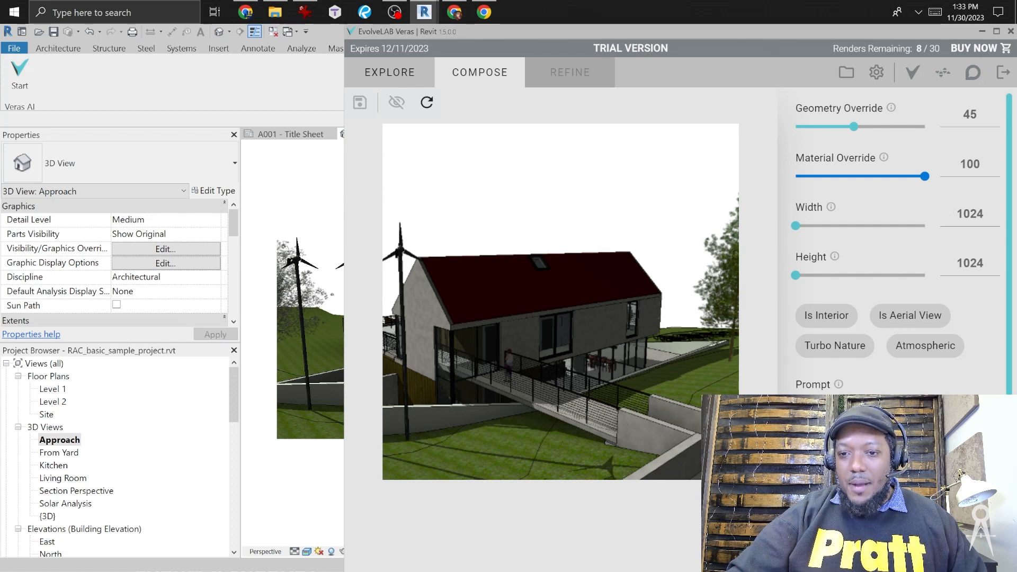
{"action": "mouse_move", "coordinate": [840, 385]}
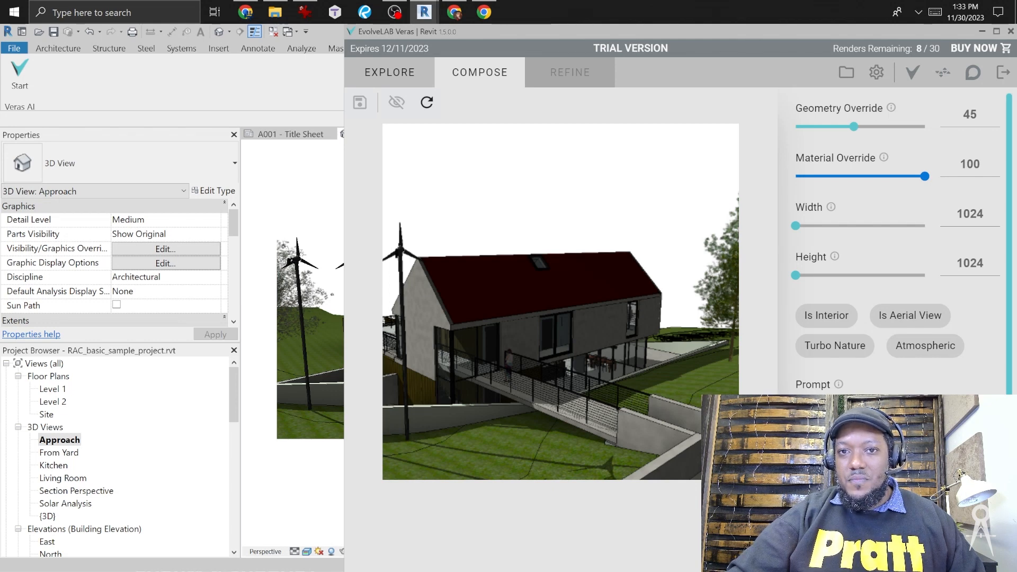
{"action": "mouse_move", "coordinate": [566, 84]}
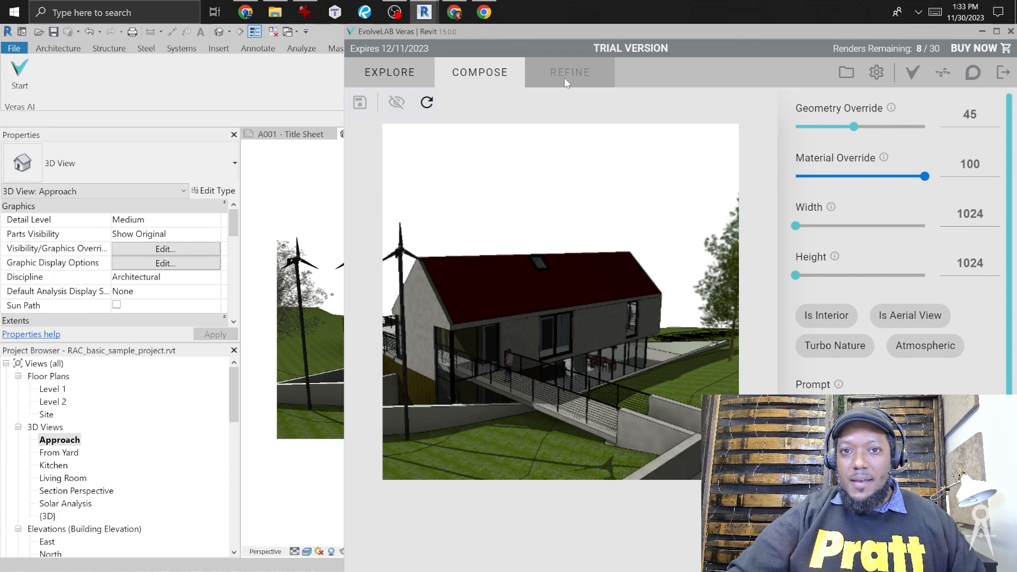
{"action": "mouse_move", "coordinate": [577, 85]}
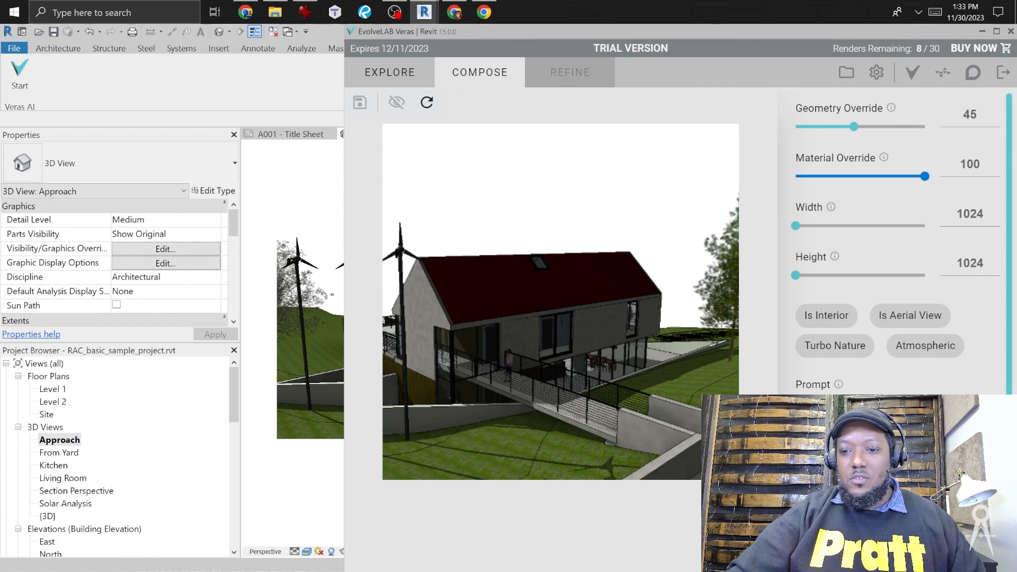
{"action": "mouse_move", "coordinate": [467, 93]}
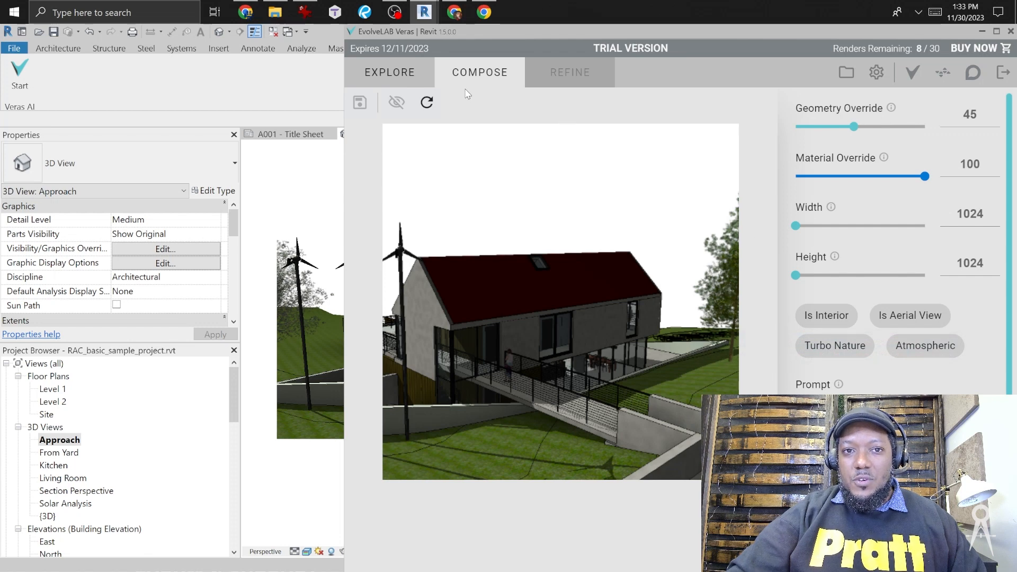
{"action": "mouse_move", "coordinate": [669, 303]}
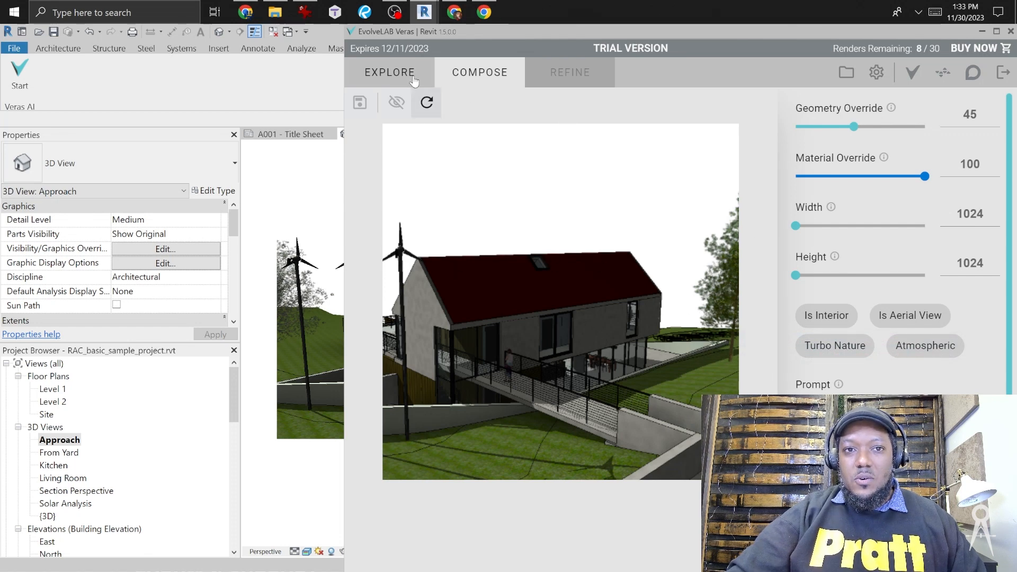
{"action": "left_click", "coordinate": [390, 72]}
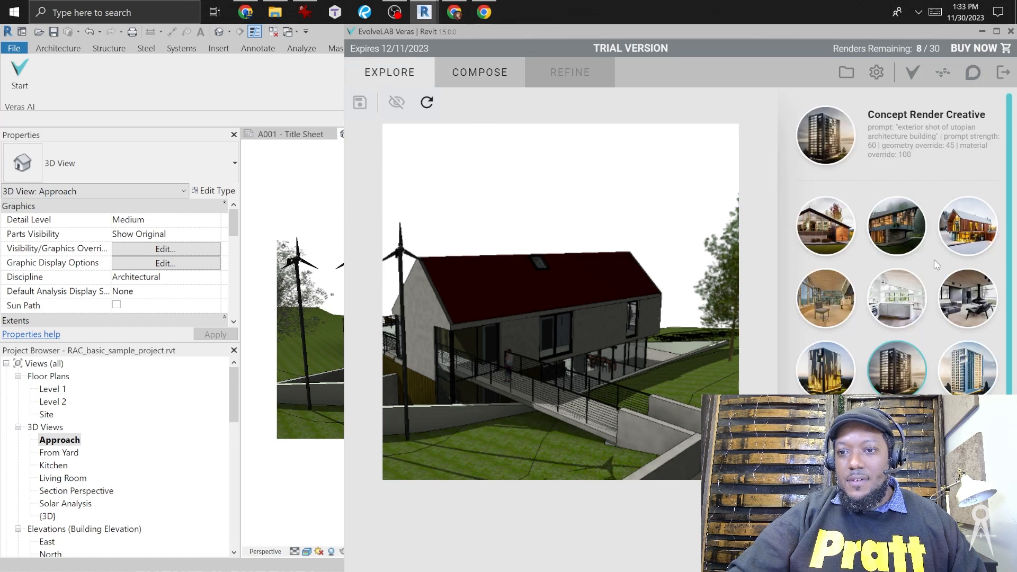
{"action": "left_click", "coordinate": [896, 226]}
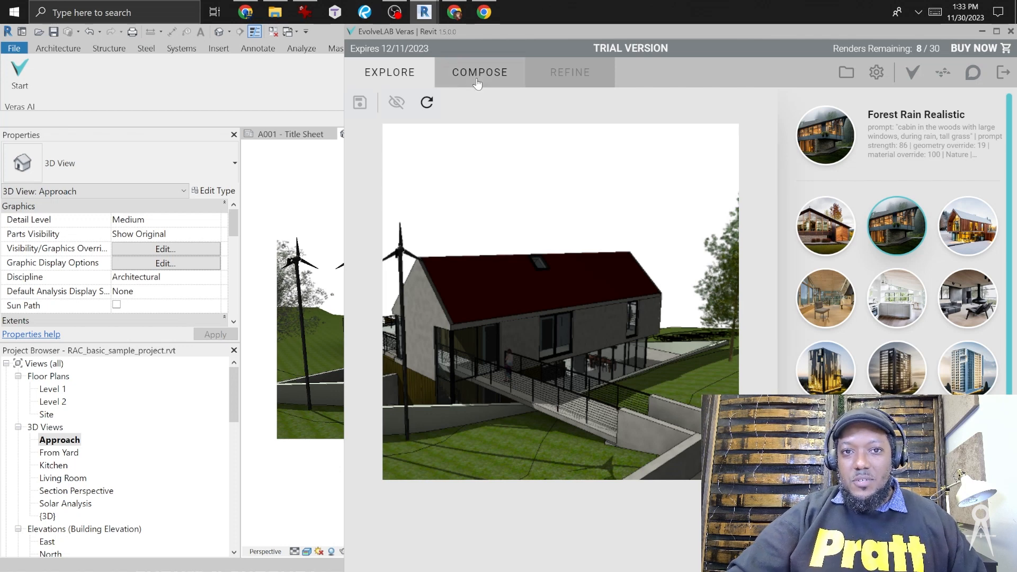
{"action": "left_click", "coordinate": [479, 72]}
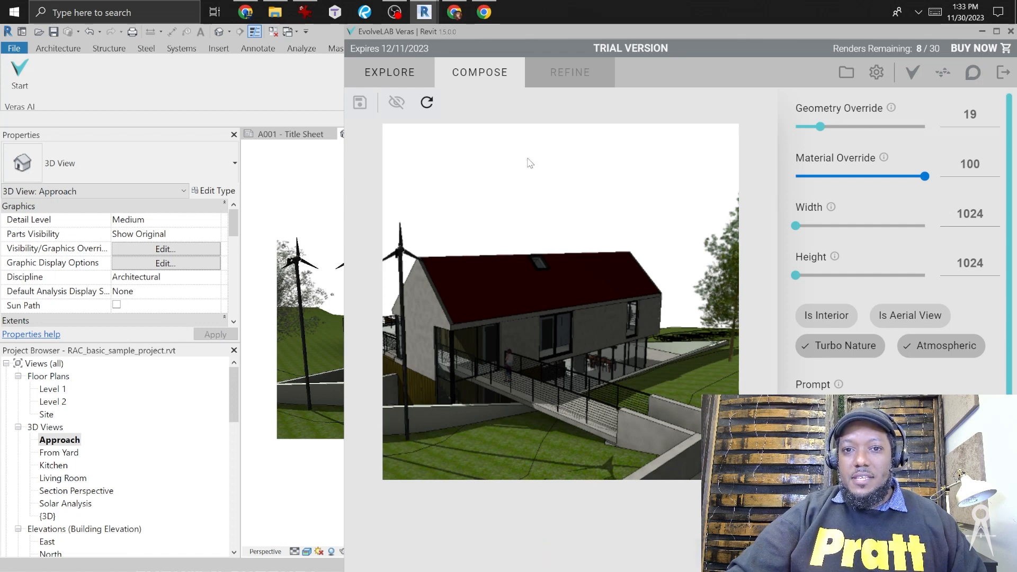
{"action": "mouse_move", "coordinate": [875, 72]}
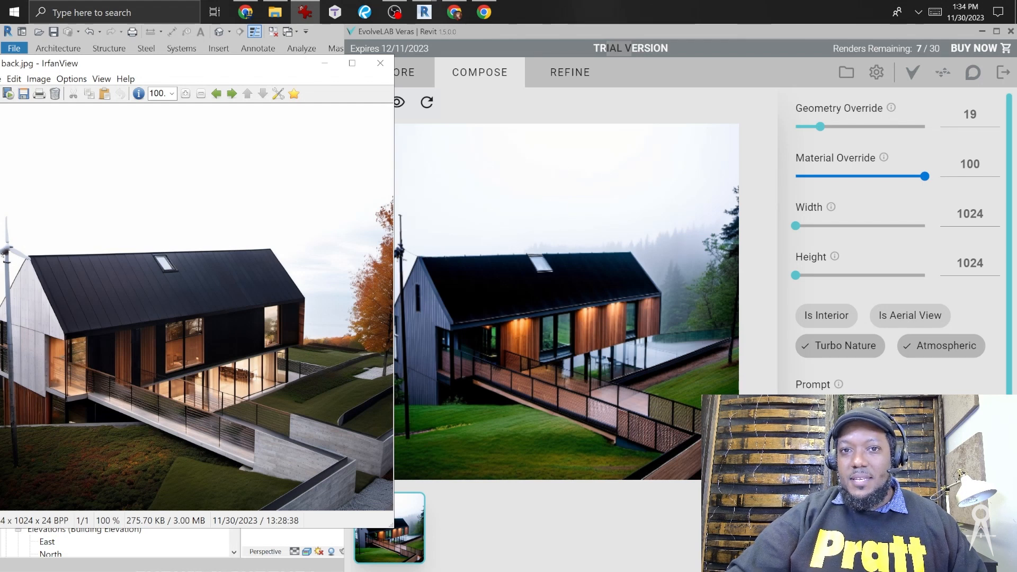
{"action": "mouse_move", "coordinate": [410, 412]}
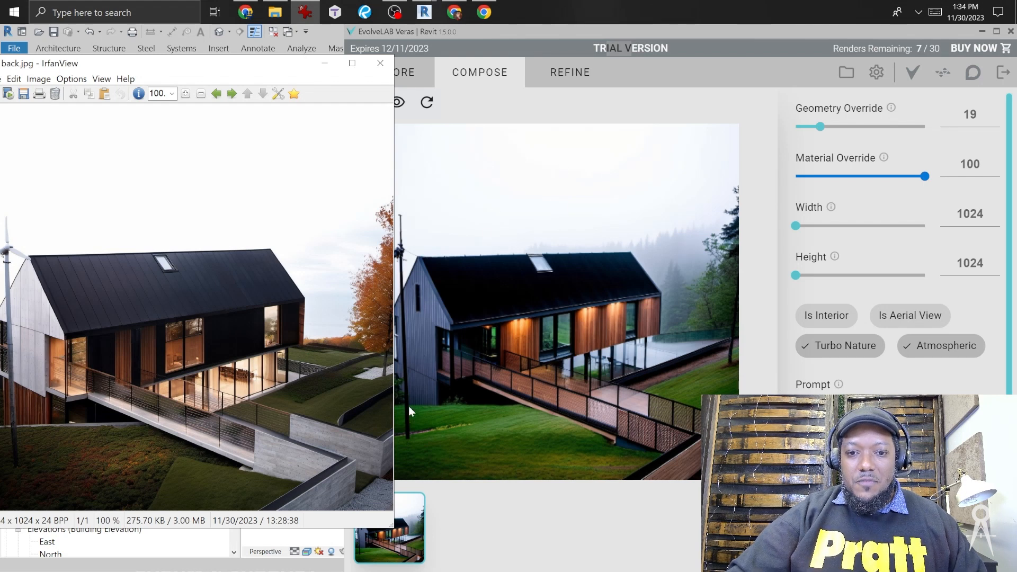
{"action": "mouse_move", "coordinate": [267, 58]}
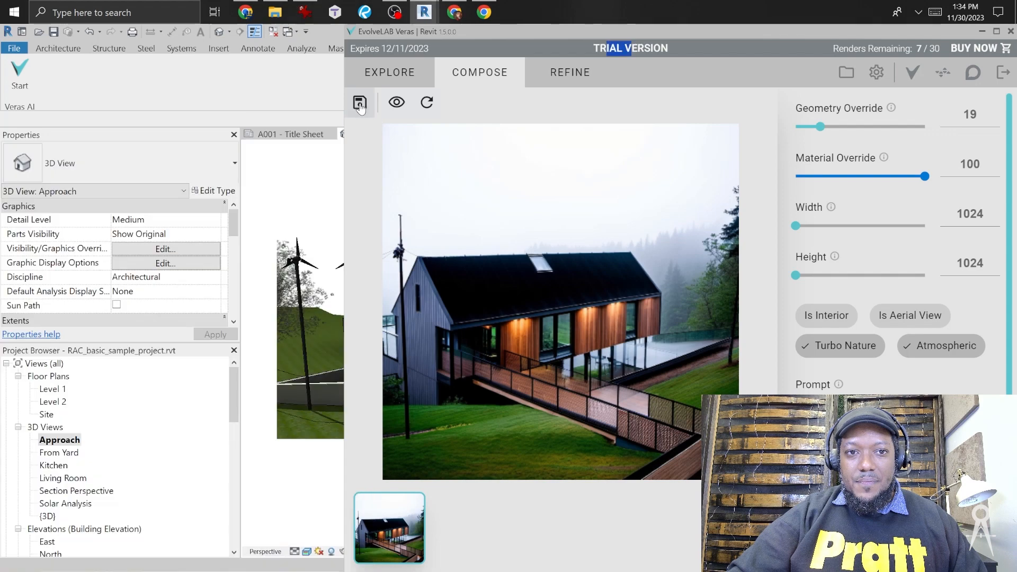
Save the render with a file name beginning 'cain render'
{"action": "left_click", "coordinate": [360, 102]}
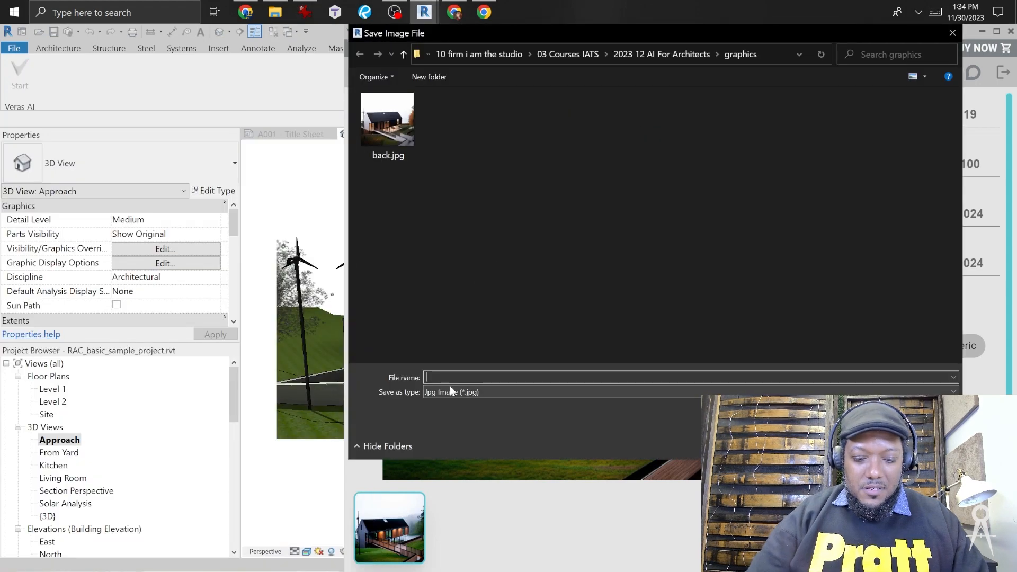
{"action": "type", "text": "cain"}
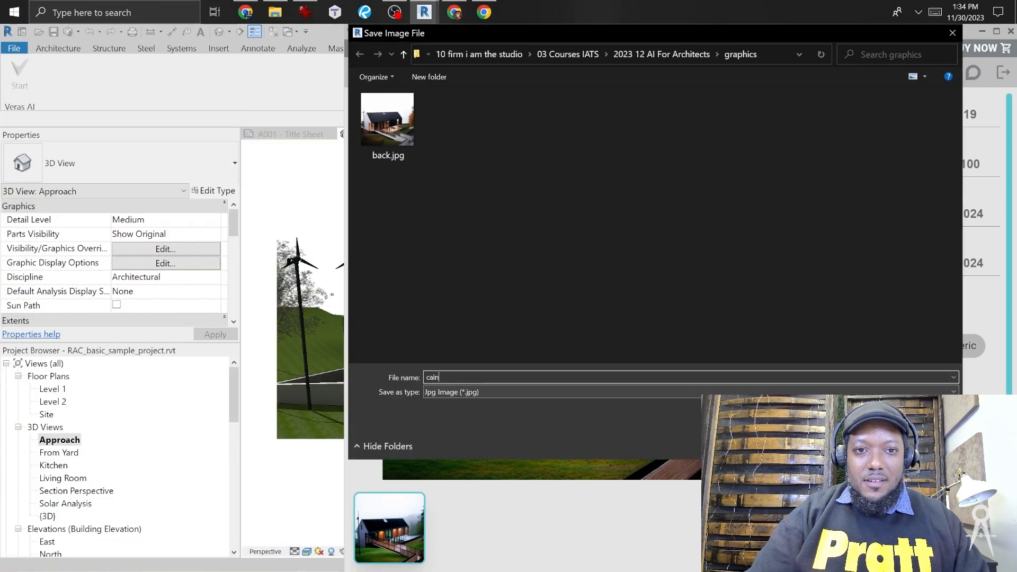
{"action": "type", "text": "render"}
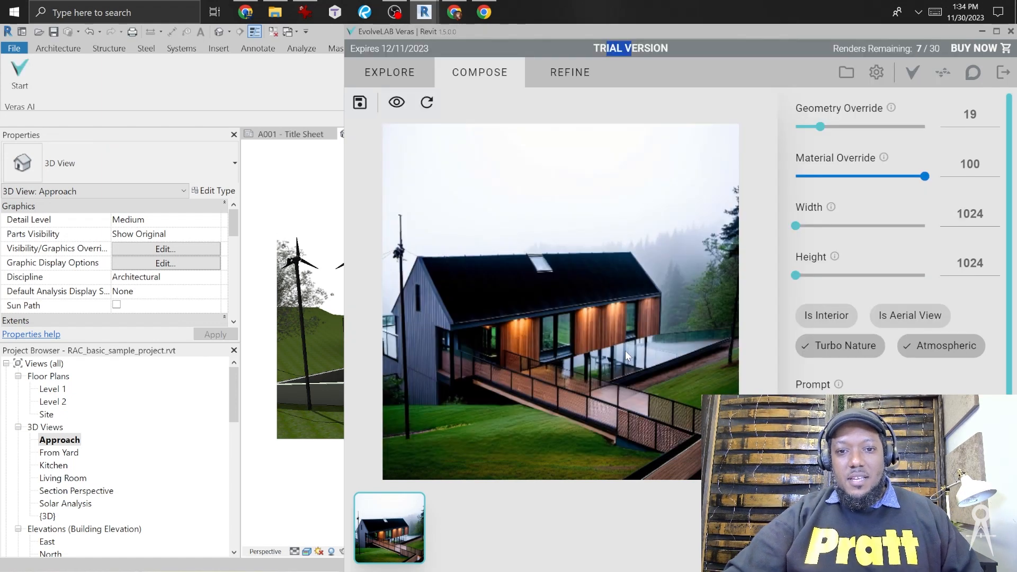
{"action": "mouse_move", "coordinate": [609, 335]}
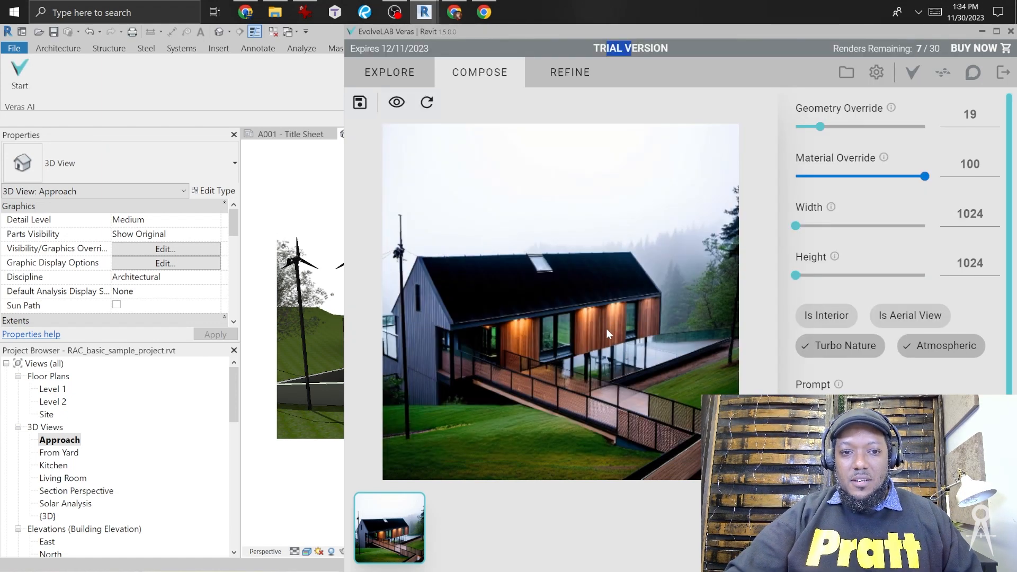
{"action": "mouse_move", "coordinate": [583, 376]}
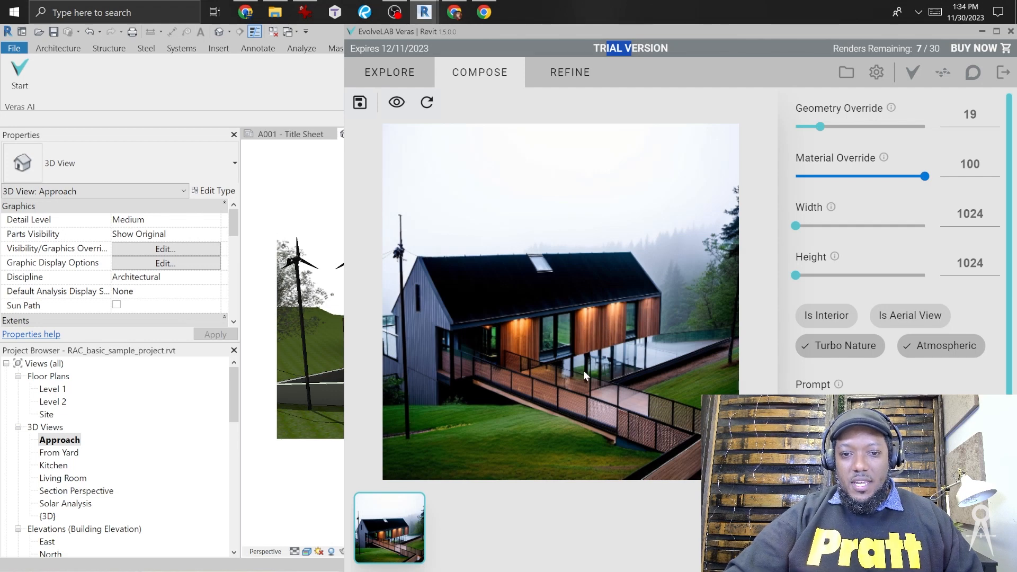
{"action": "mouse_move", "coordinate": [608, 392]}
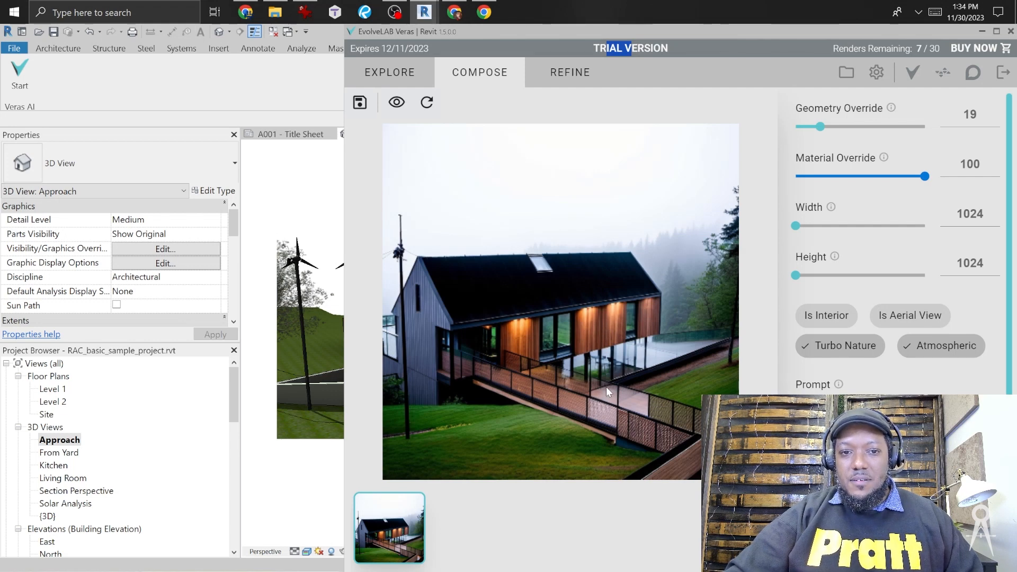
{"action": "mouse_move", "coordinate": [661, 459]}
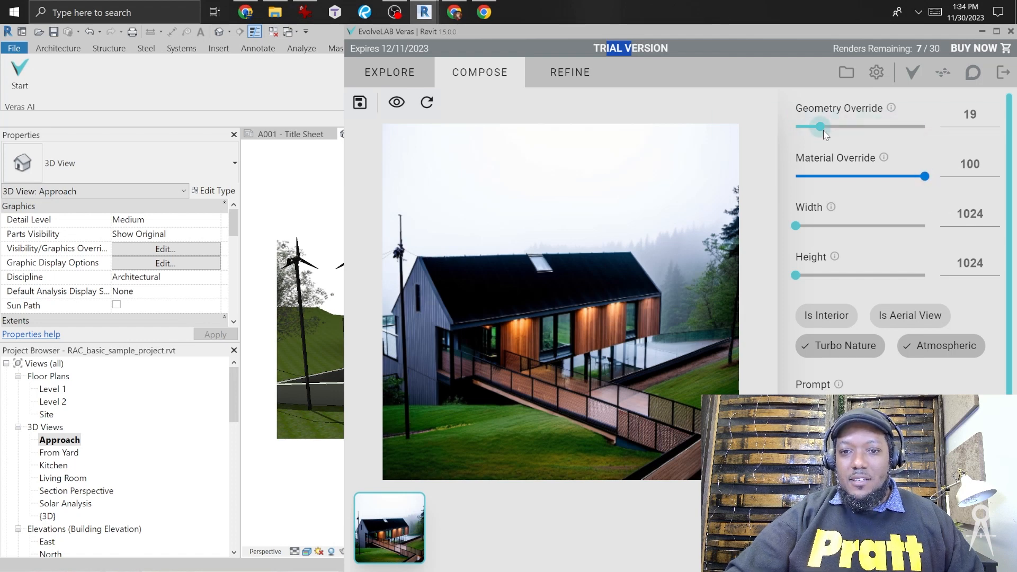
{"action": "mouse_move", "coordinate": [850, 131]}
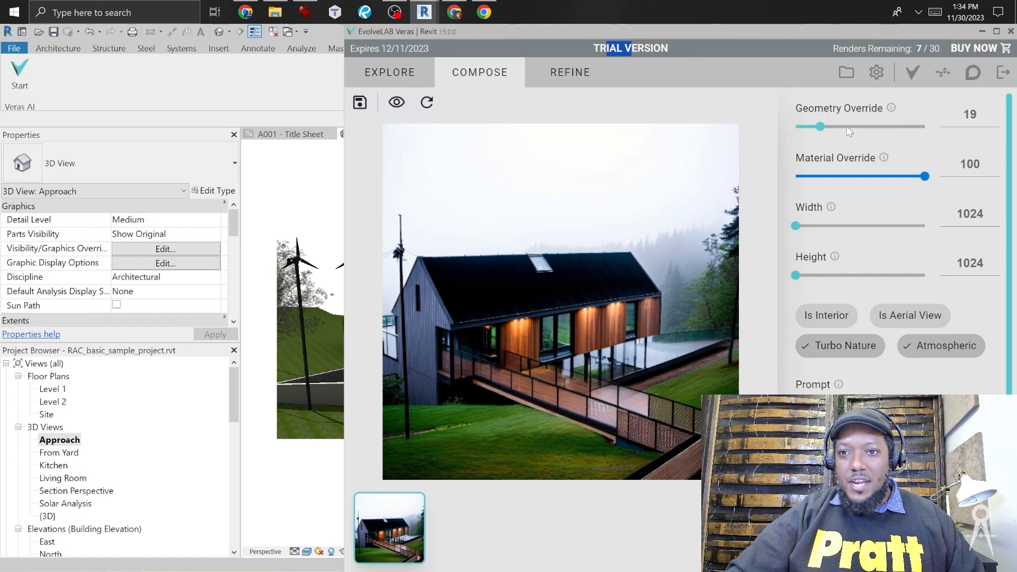
Raise Geometry Override to about two-thirds (around 63-67)
{"action": "left_click_drag", "start_coordinate": [820, 126], "coordinate": [882, 126]}
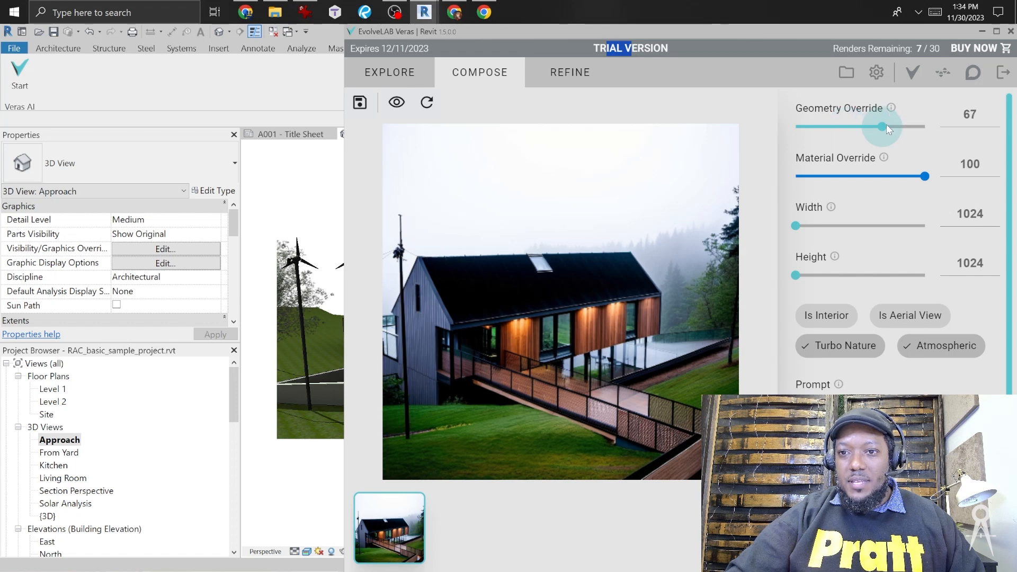
{"action": "left_click_drag", "start_coordinate": [890, 127], "coordinate": [879, 126]}
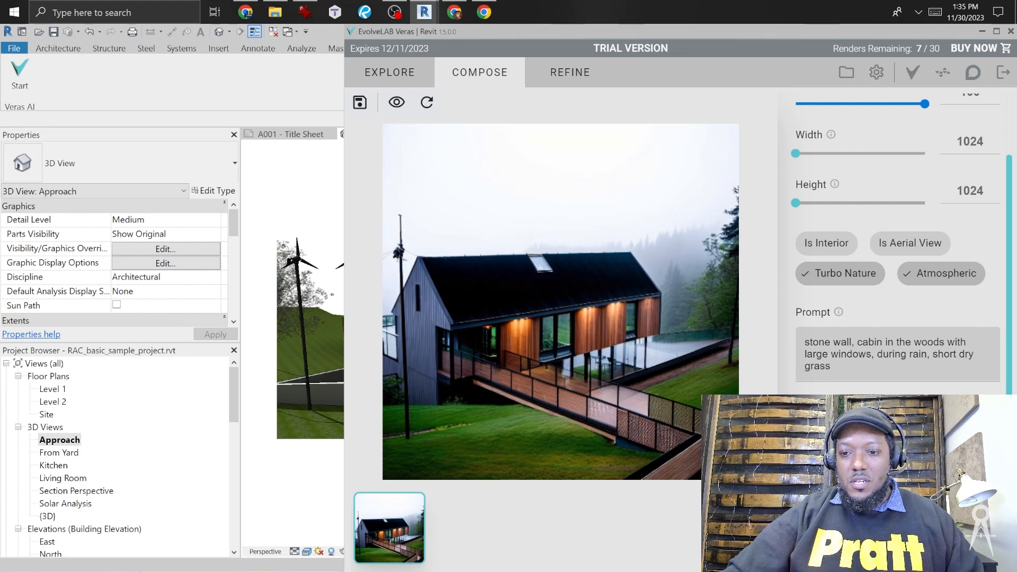
{"action": "mouse_move", "coordinate": [413, 313]}
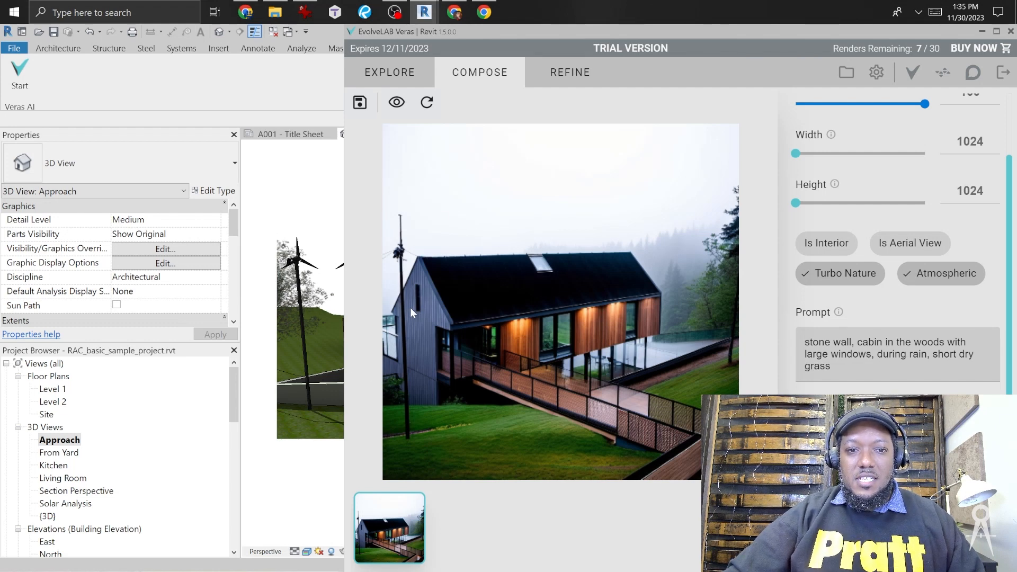
{"action": "mouse_move", "coordinate": [393, 68]}
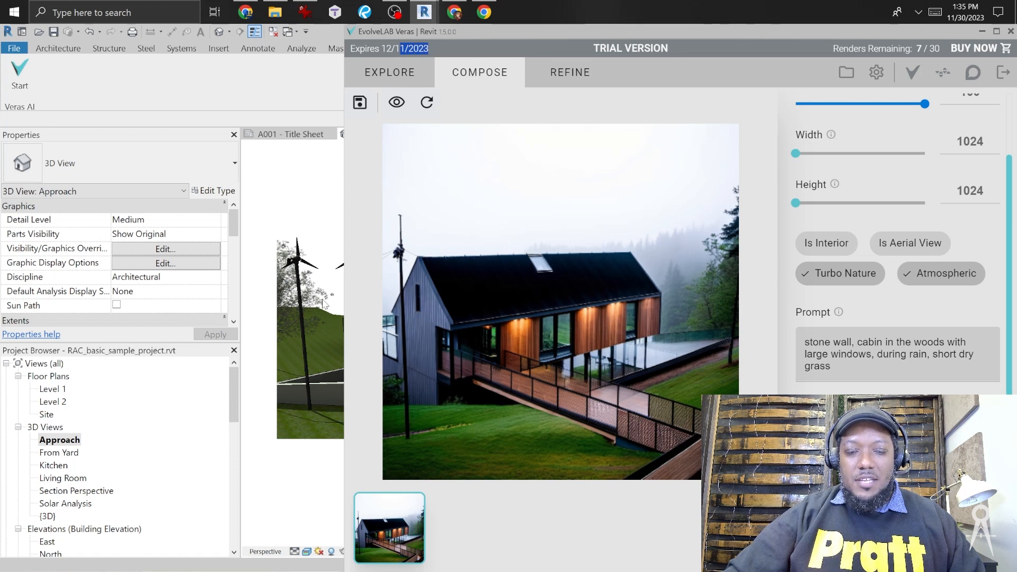
{"action": "mouse_move", "coordinate": [609, 258]}
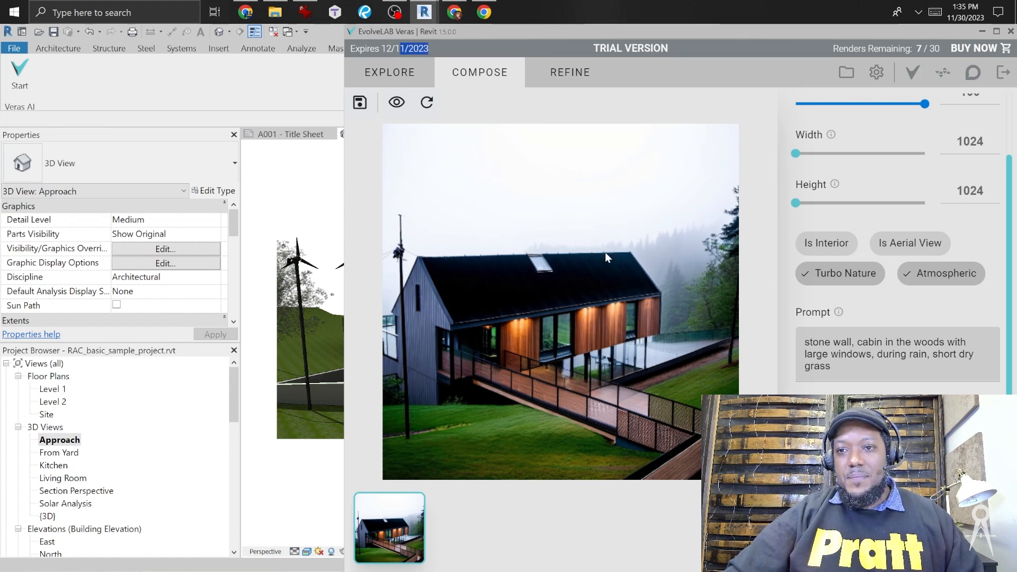
{"action": "mouse_move", "coordinate": [643, 291]}
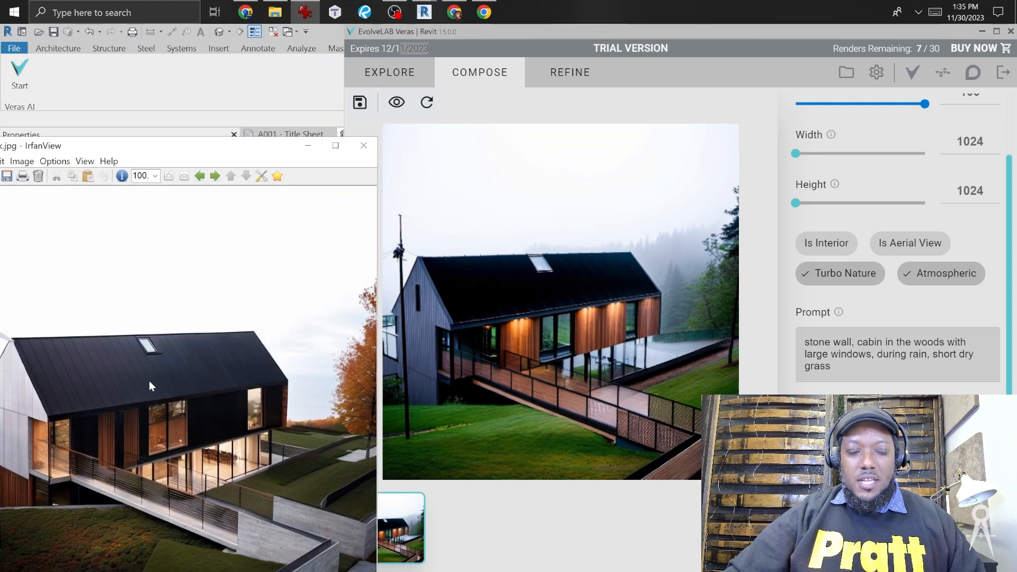
{"action": "mouse_move", "coordinate": [161, 333]}
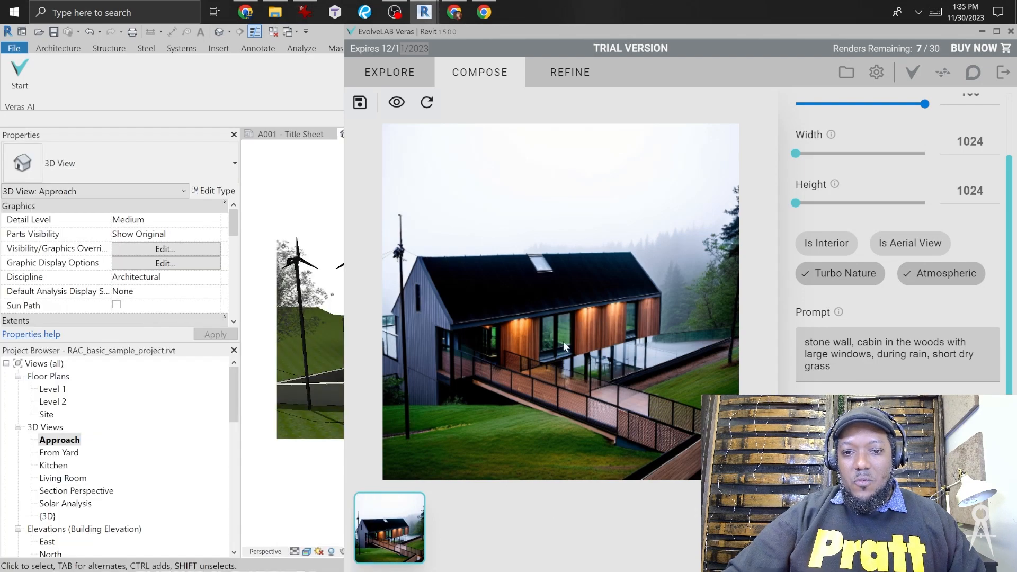
{"action": "mouse_move", "coordinate": [623, 314]}
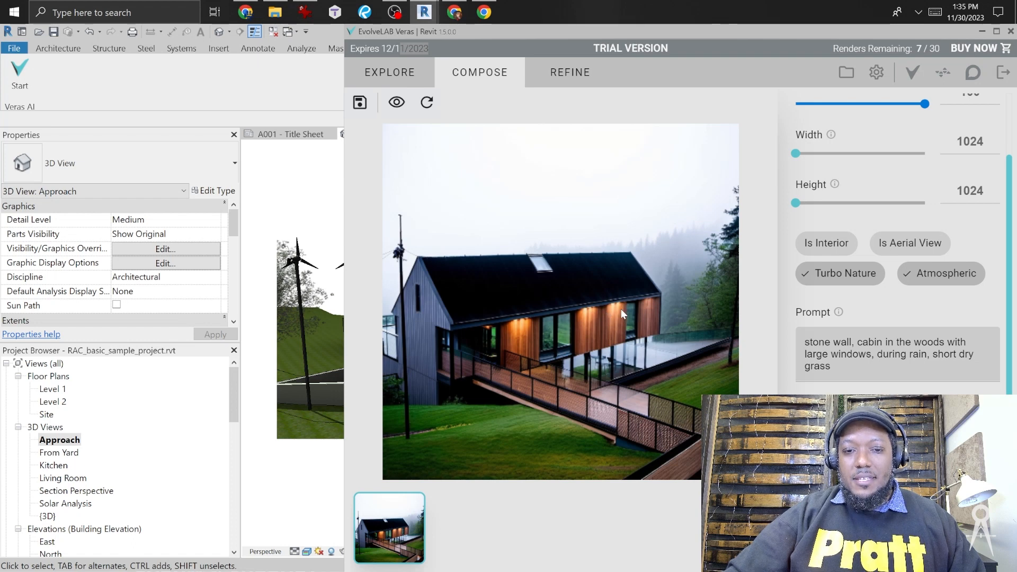
{"action": "mouse_move", "coordinate": [815, 174]}
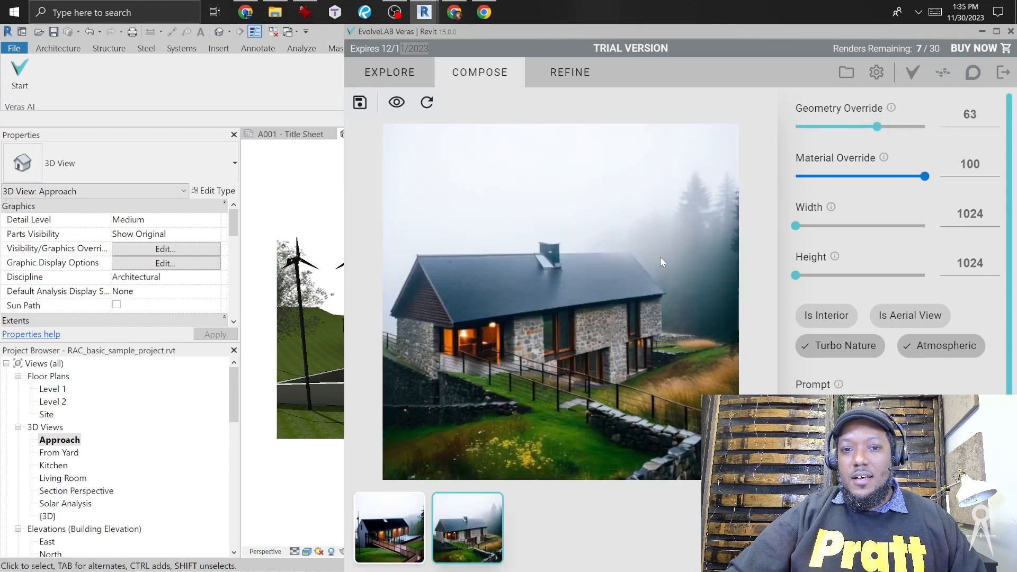
{"action": "left_click", "coordinate": [426, 103]}
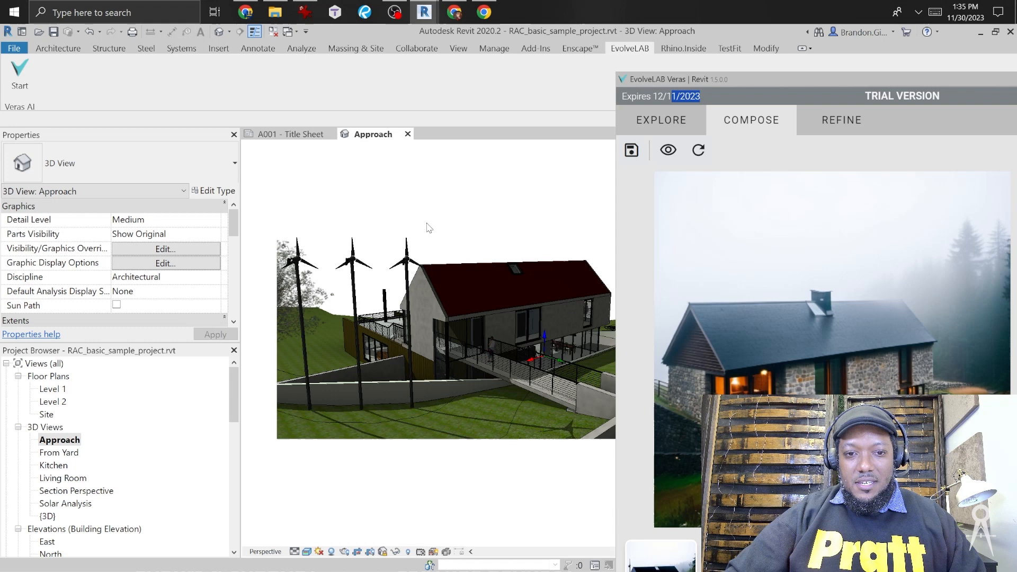
{"action": "mouse_move", "coordinate": [732, 83]}
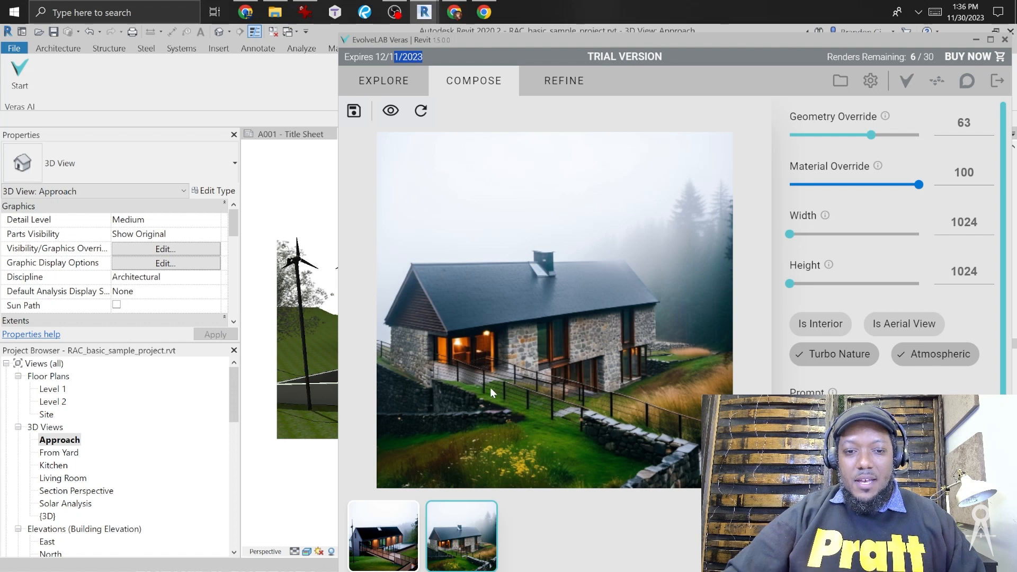
{"action": "mouse_move", "coordinate": [526, 411]}
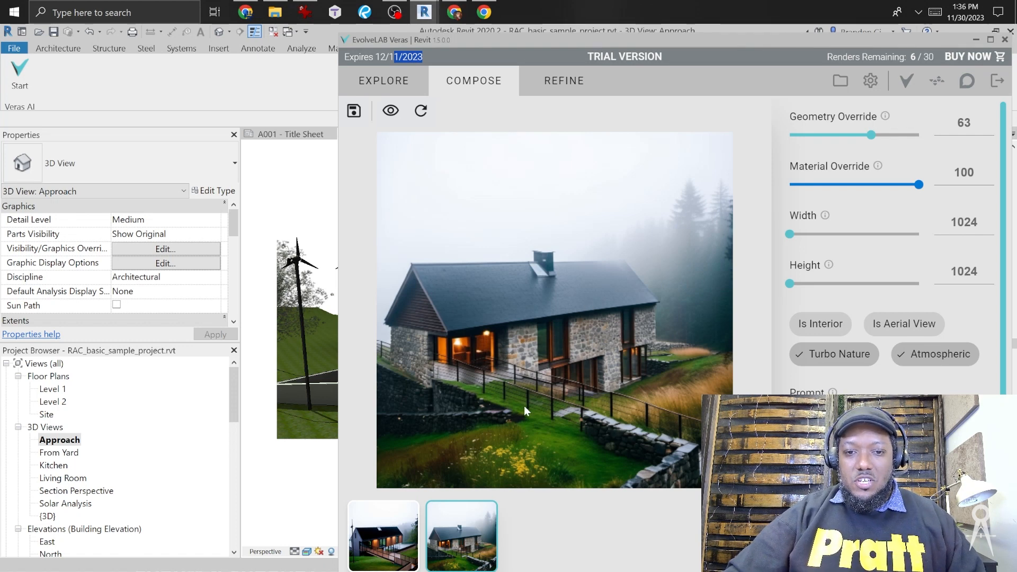
{"action": "mouse_move", "coordinate": [412, 332]}
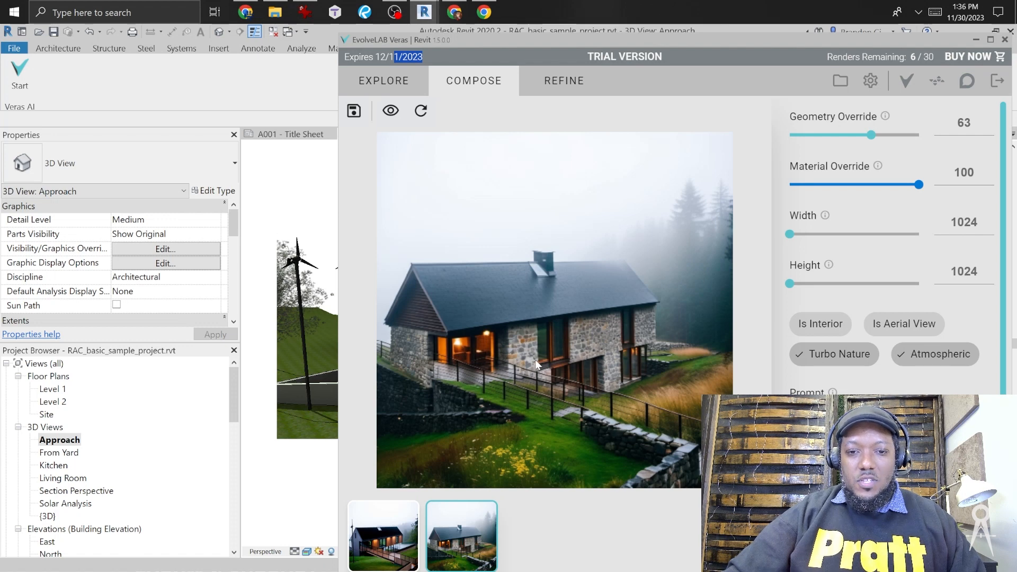
{"action": "mouse_move", "coordinate": [598, 375]}
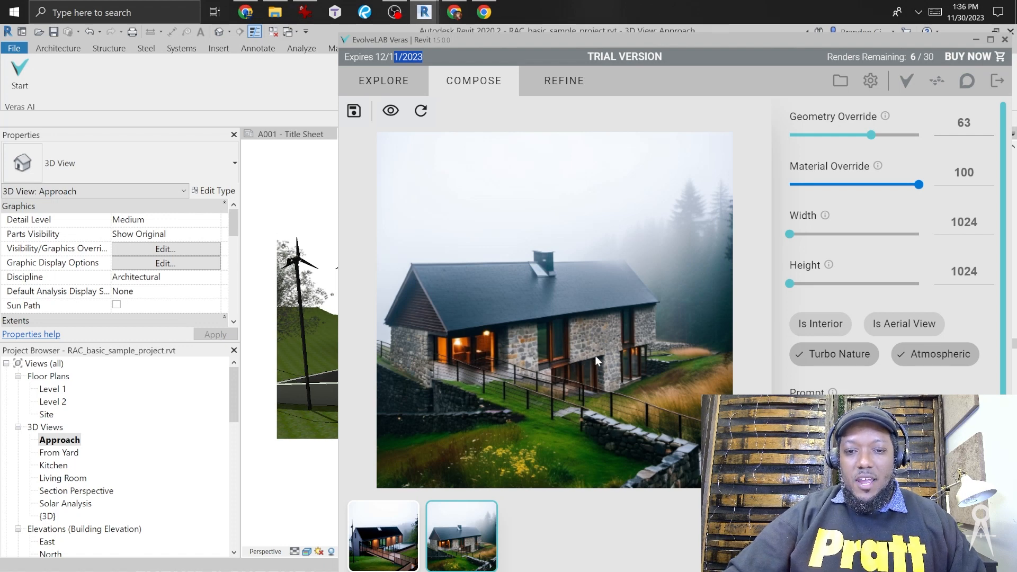
{"action": "mouse_move", "coordinate": [793, 136]}
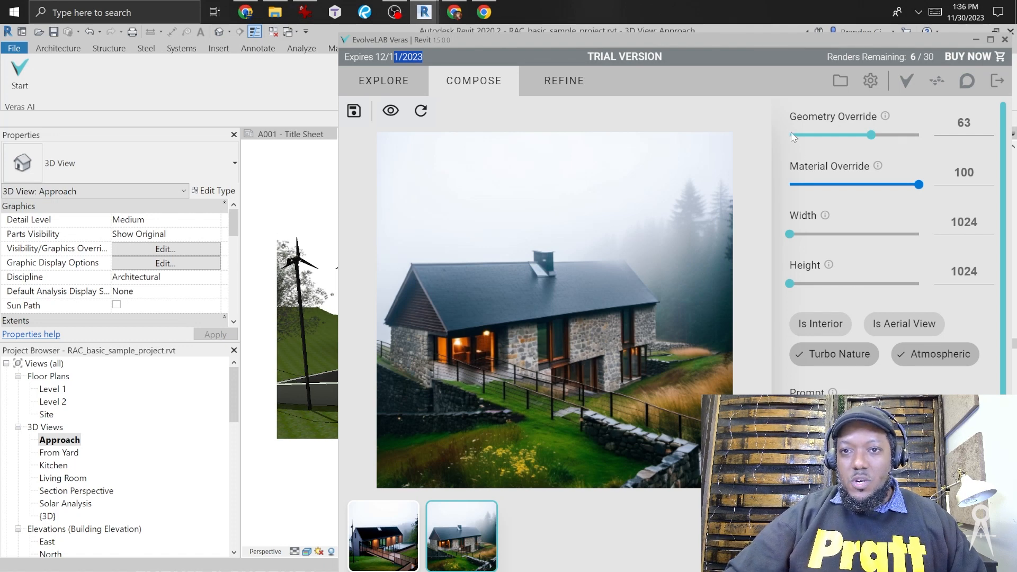